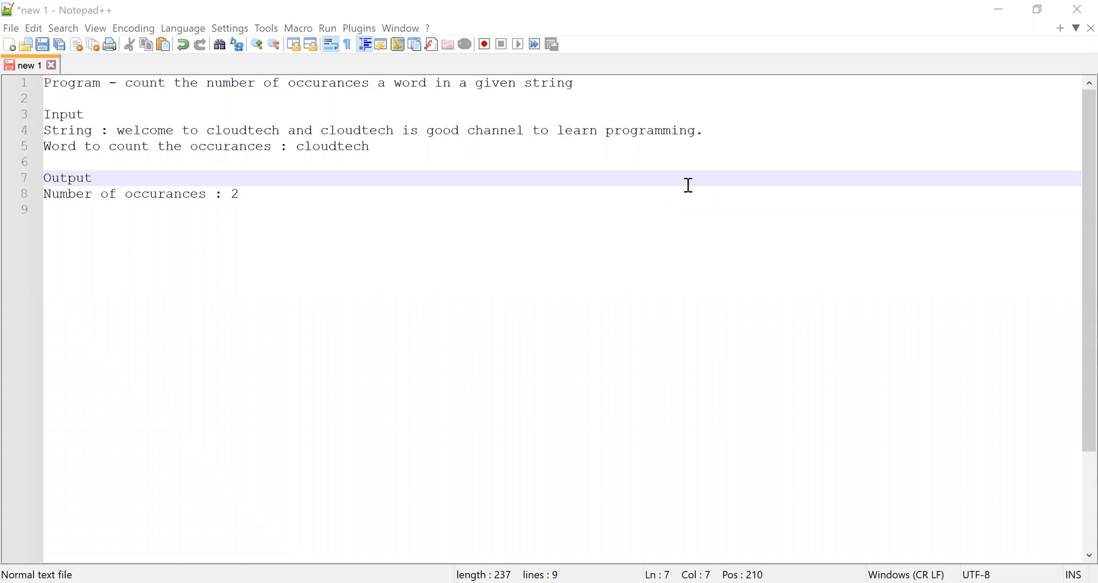
mouse_move(620, 183)
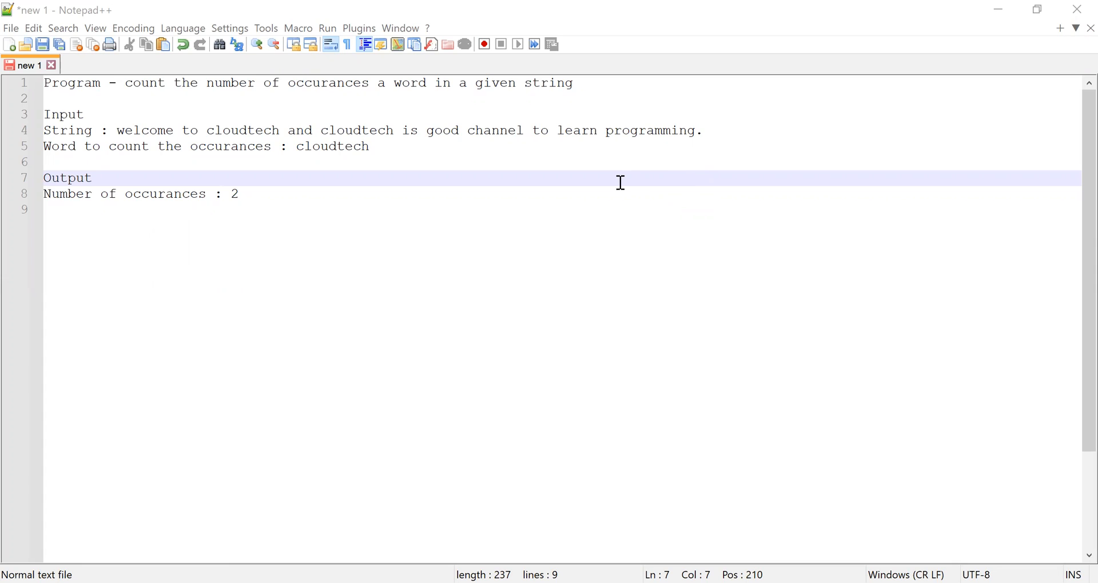
mouse_move(535, 92)
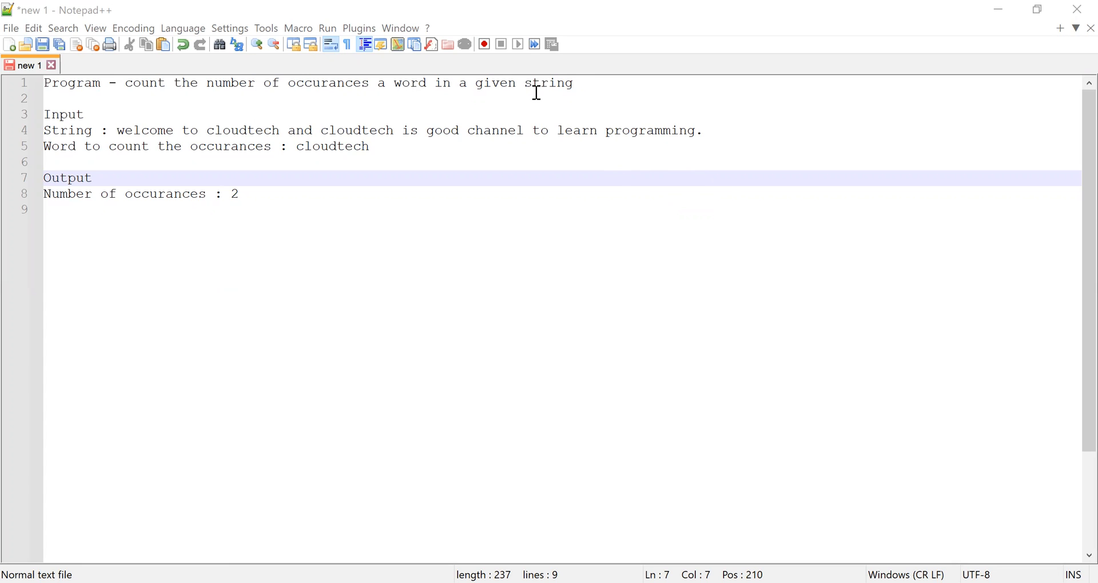
- Review the problem statement, highlighting the input sentence and the two occurrences of cloudtech
click(570, 82)
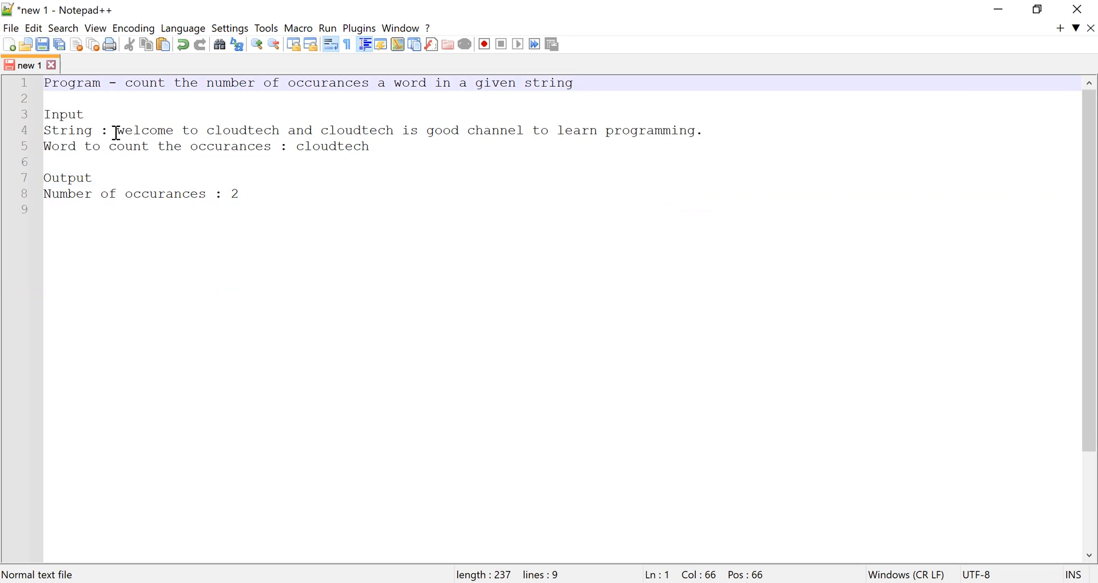
drag(119, 131, 378, 130)
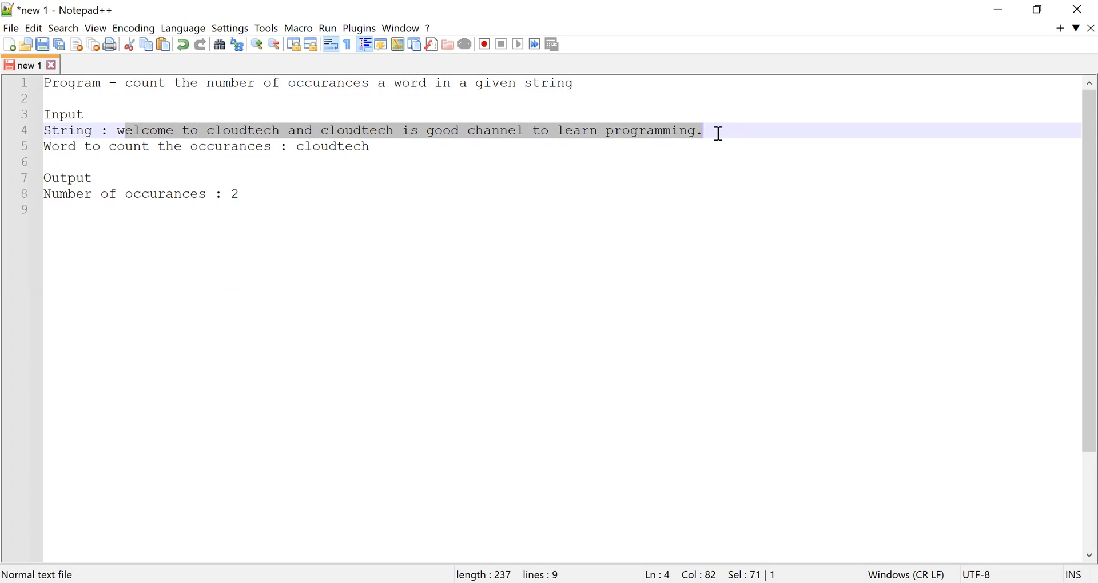
click(111, 147)
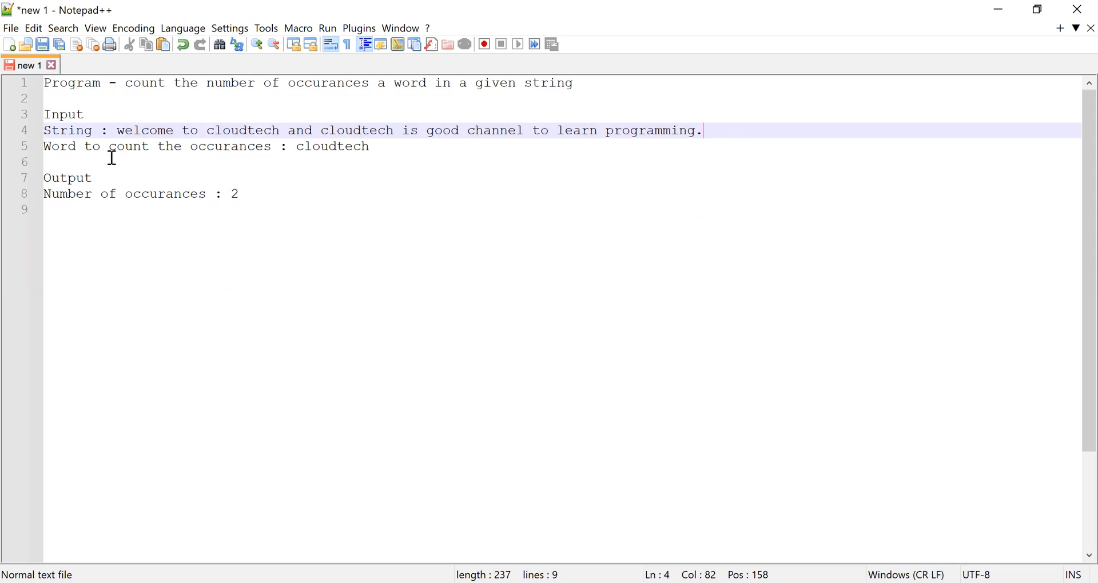
mouse_move(230, 152)
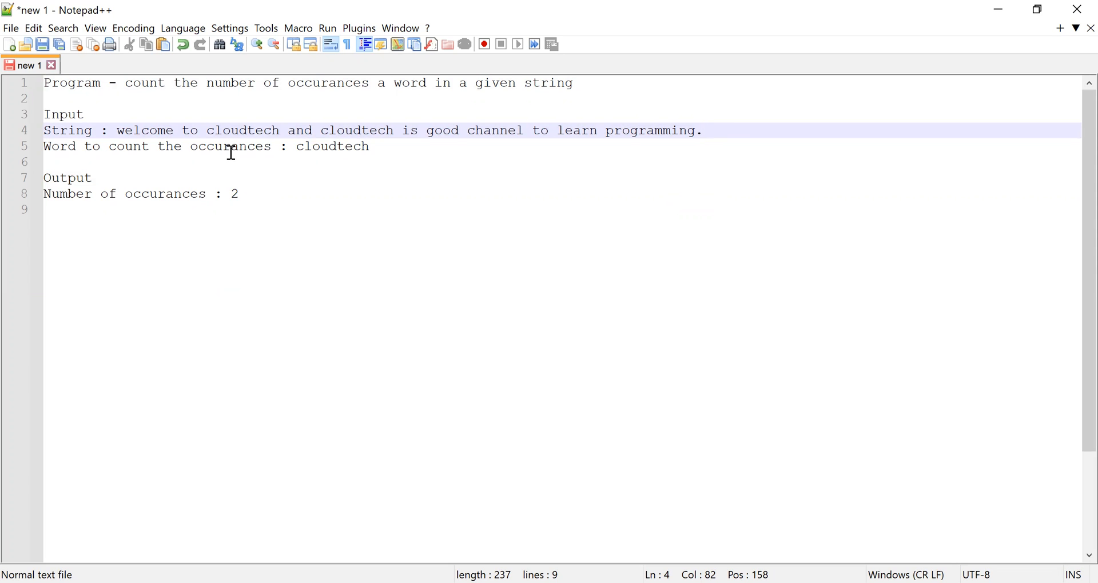
double_click(331, 146)
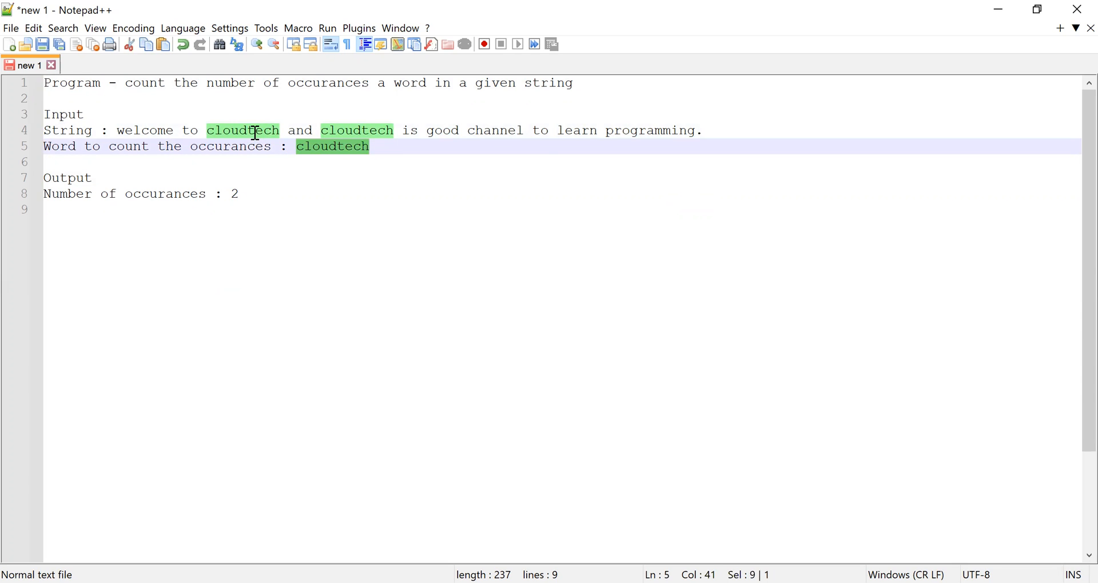
click(357, 130)
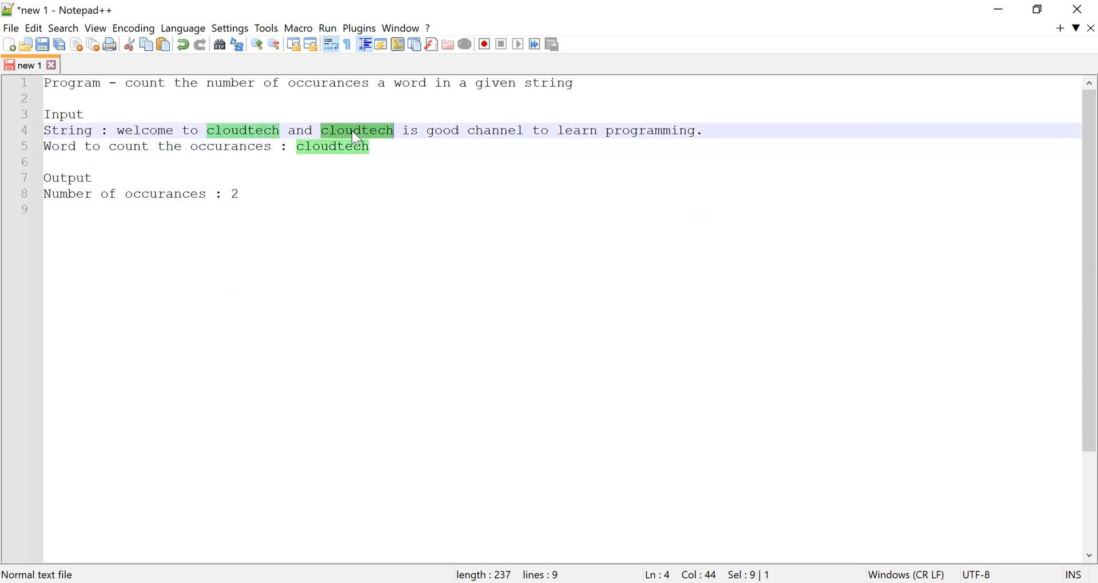
click(270, 194)
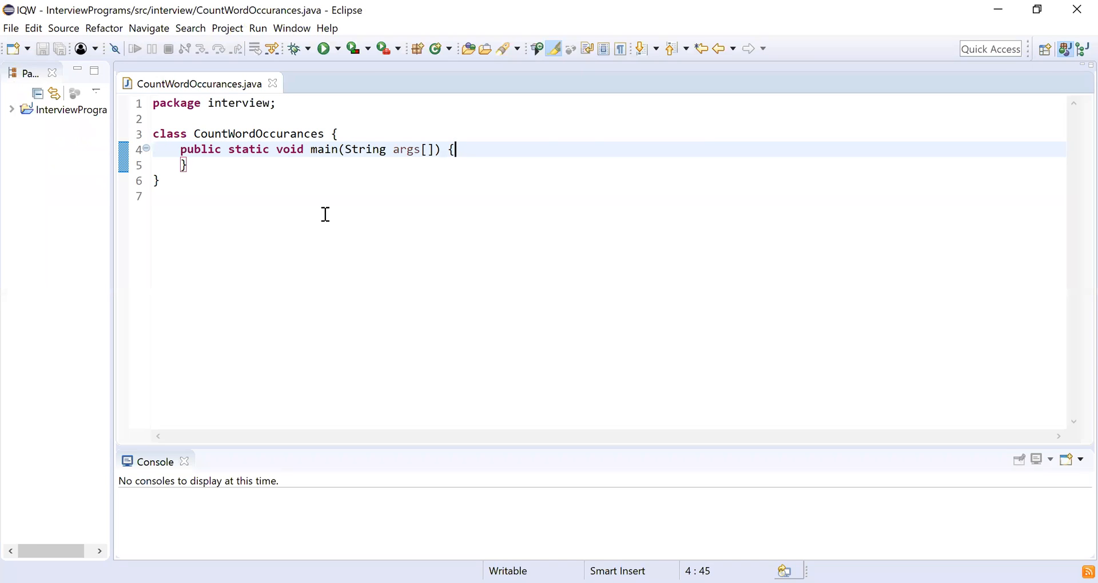
mouse_move(343, 149)
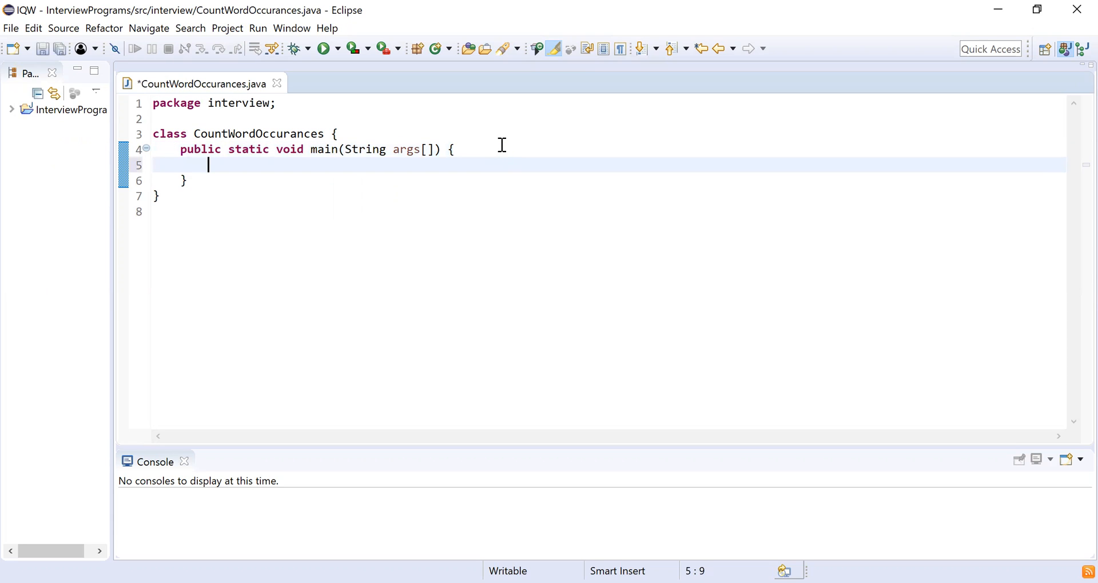
- Declare String string = "welcome to cloudtech..." inside main of CountWordOccurances
text(String)
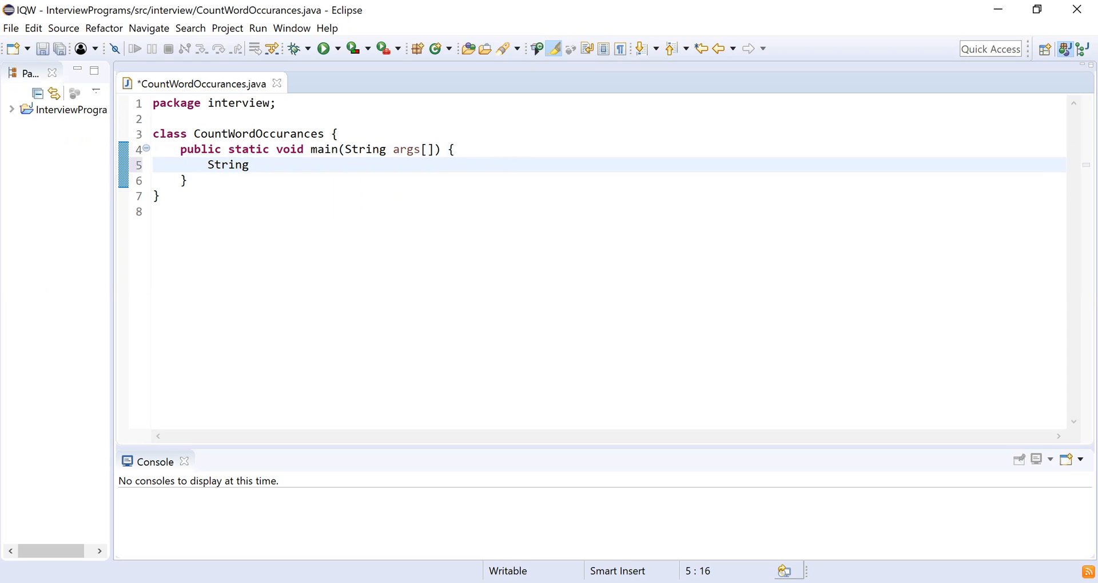
text(str)
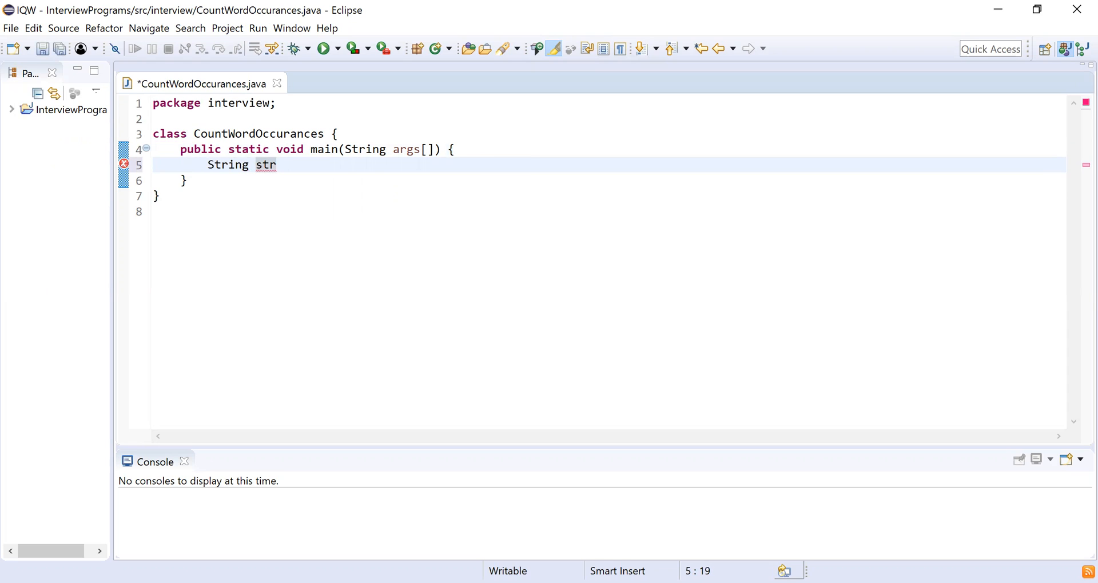
text(ing =)
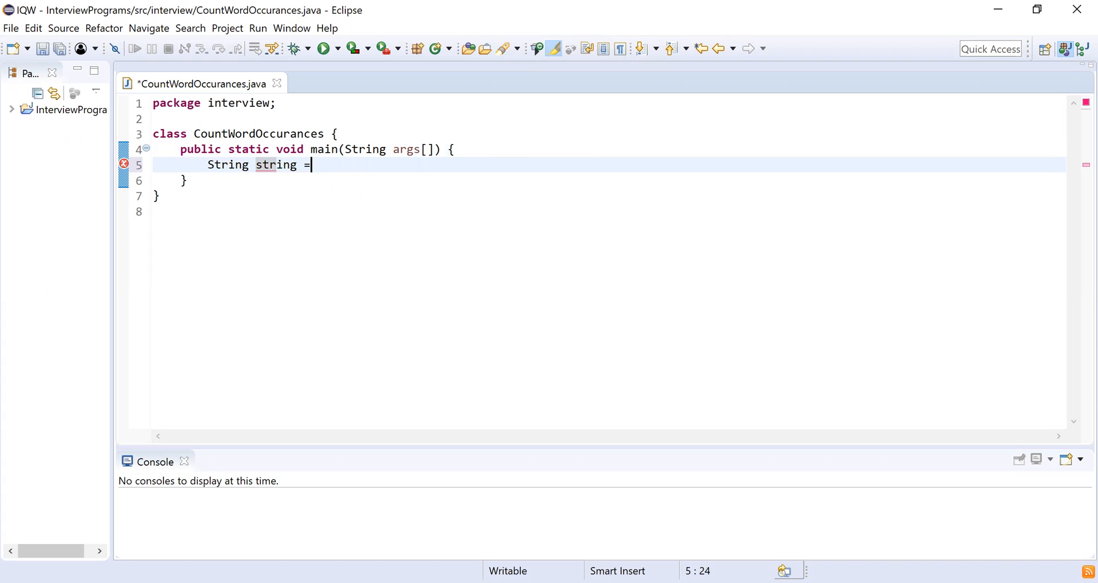
text("")
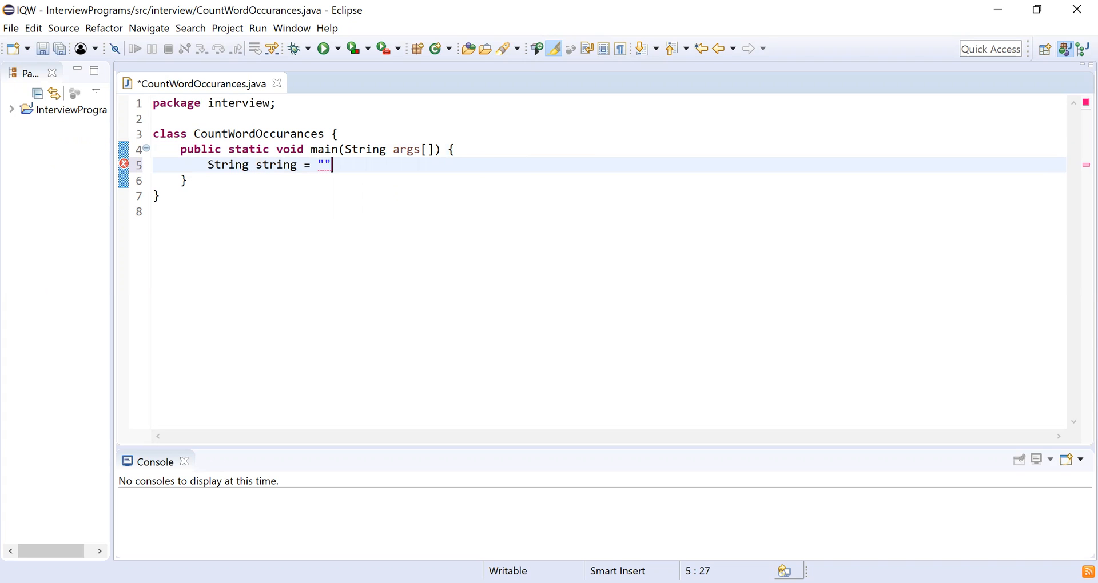
text(;)
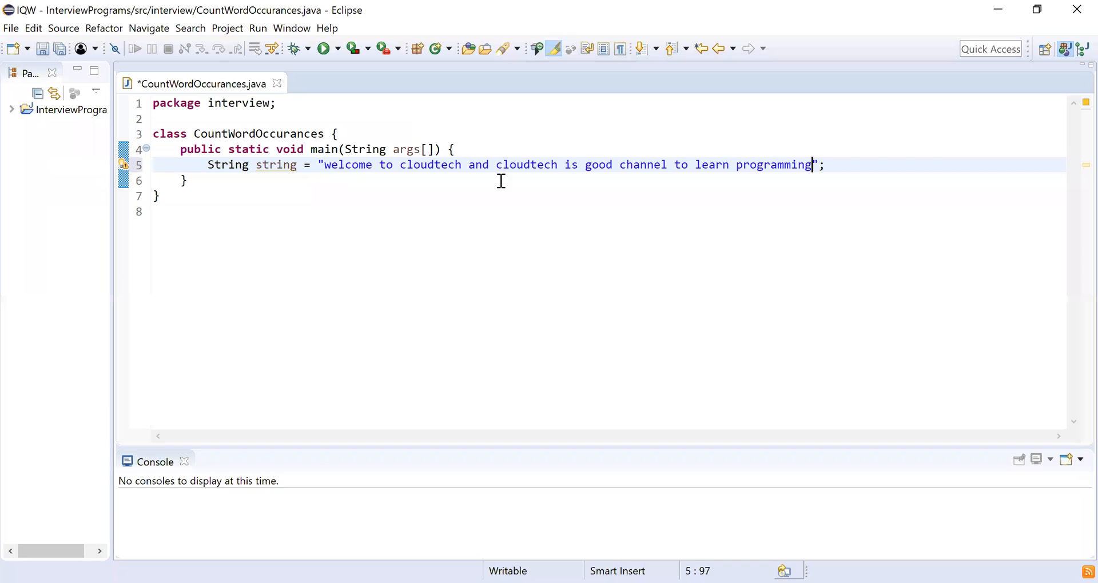
- Declare String word = "cloudtech"; on the next line
key(Return)
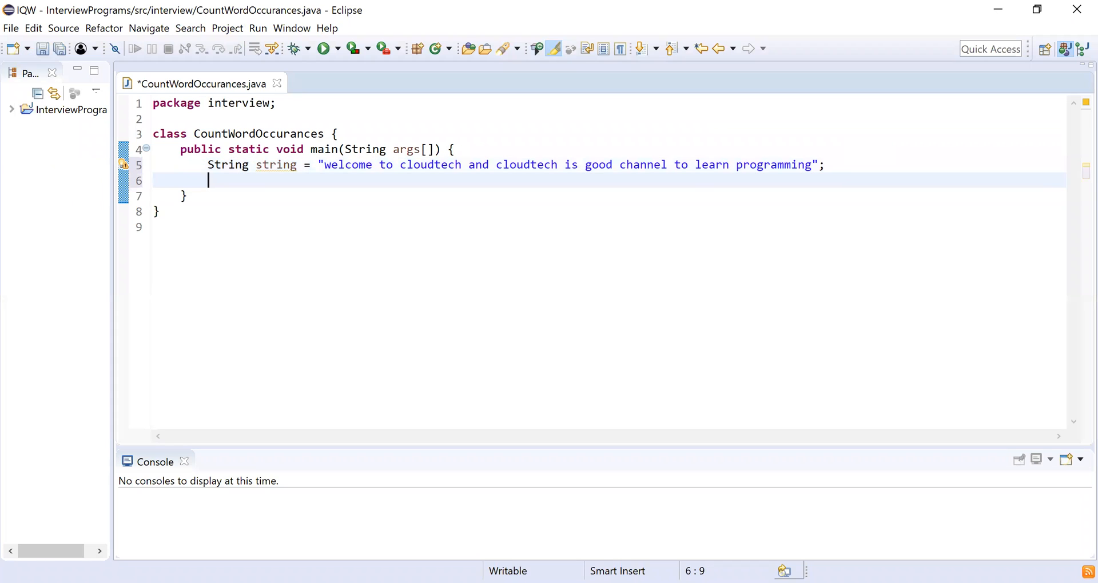
text(String word)
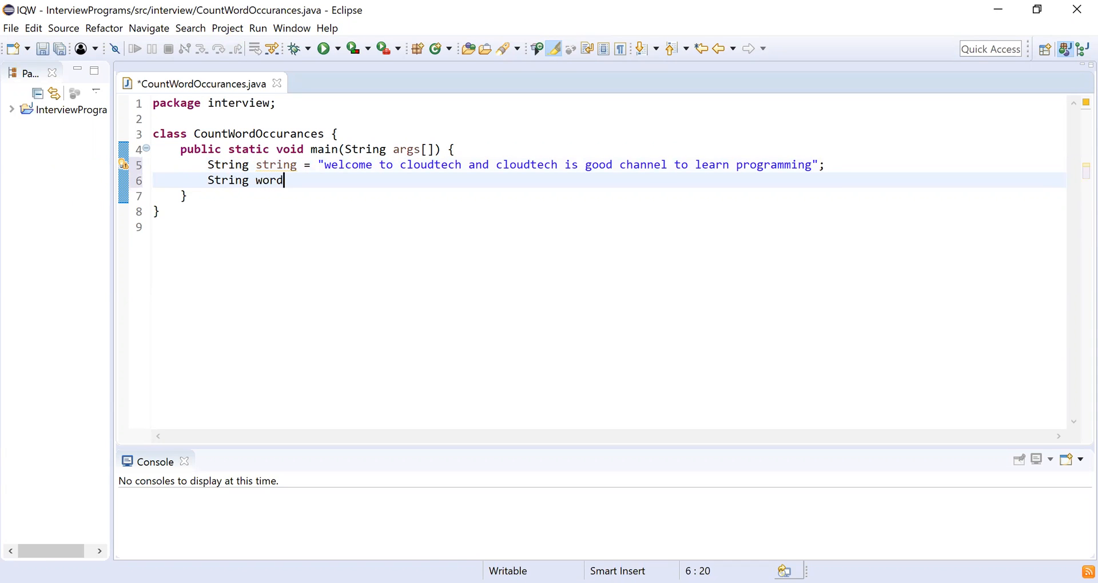
text(= "")
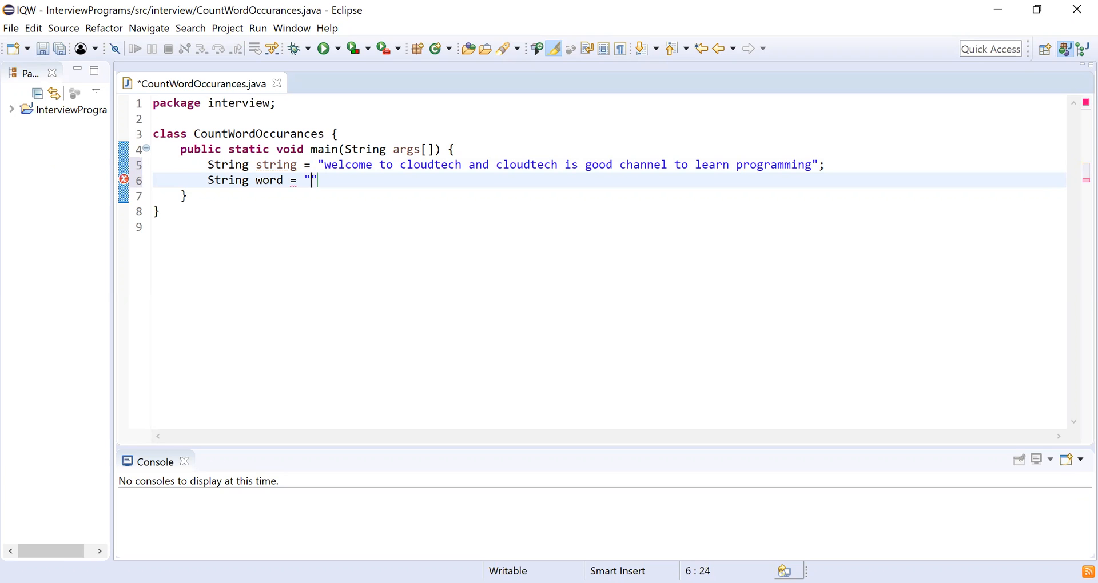
text(cloudtech)
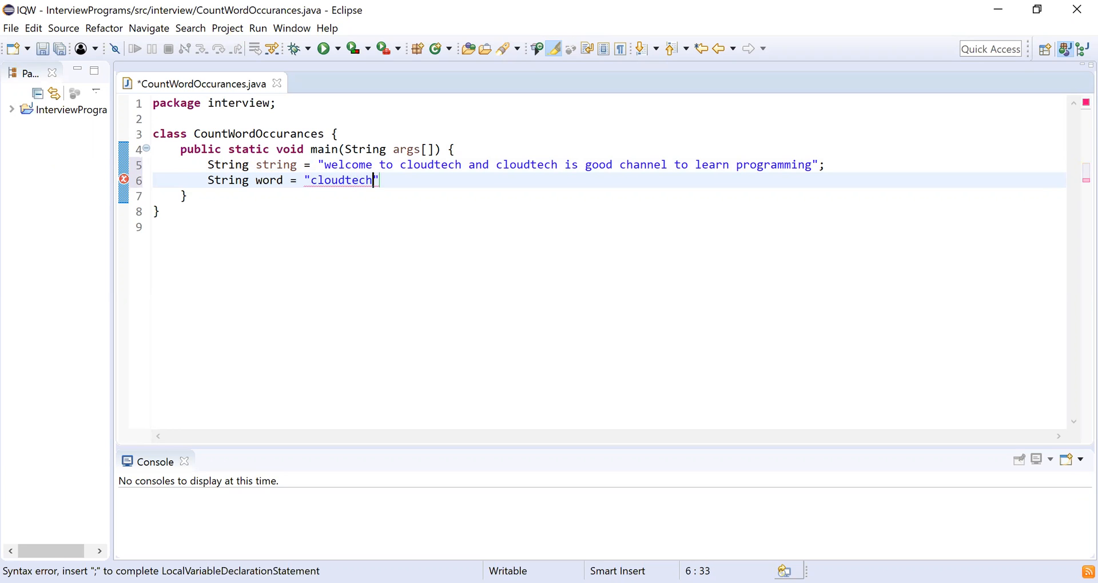
text(;)
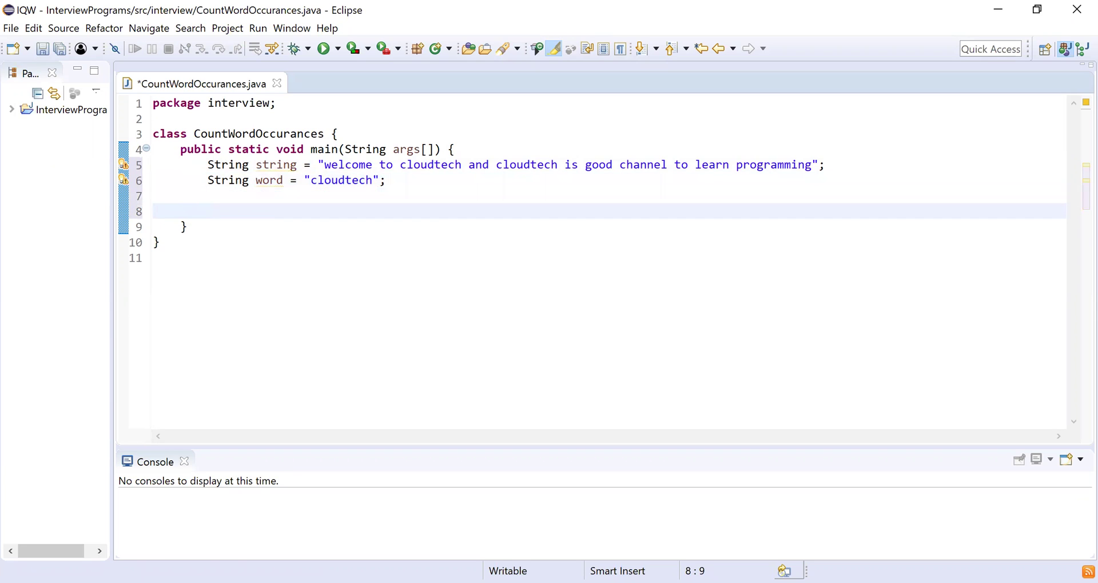
- Declare int count=0; below the strings and leave two blank lines after it
click(208, 212)
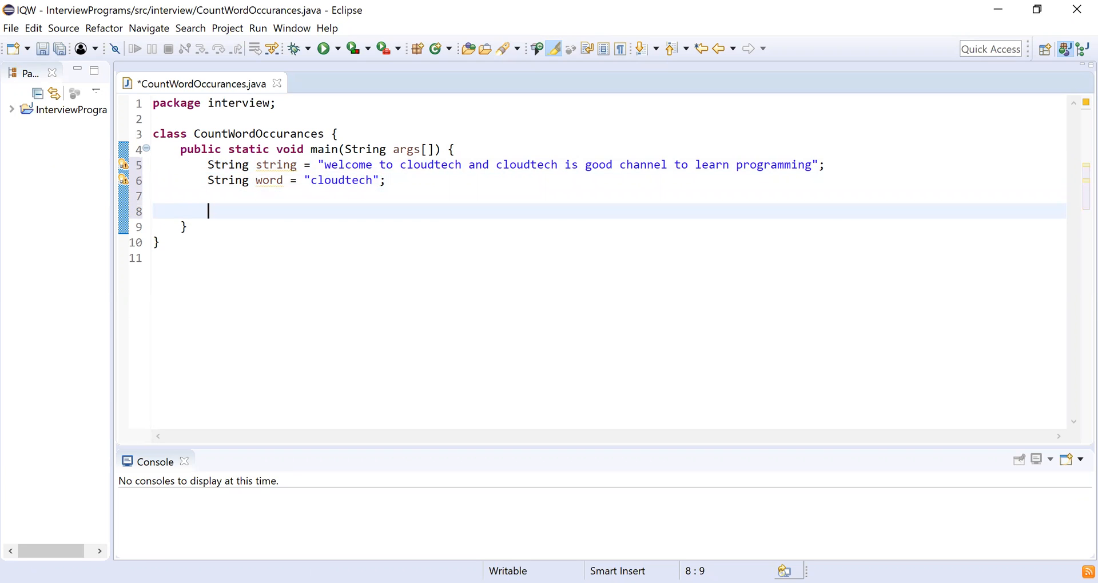
text(in)
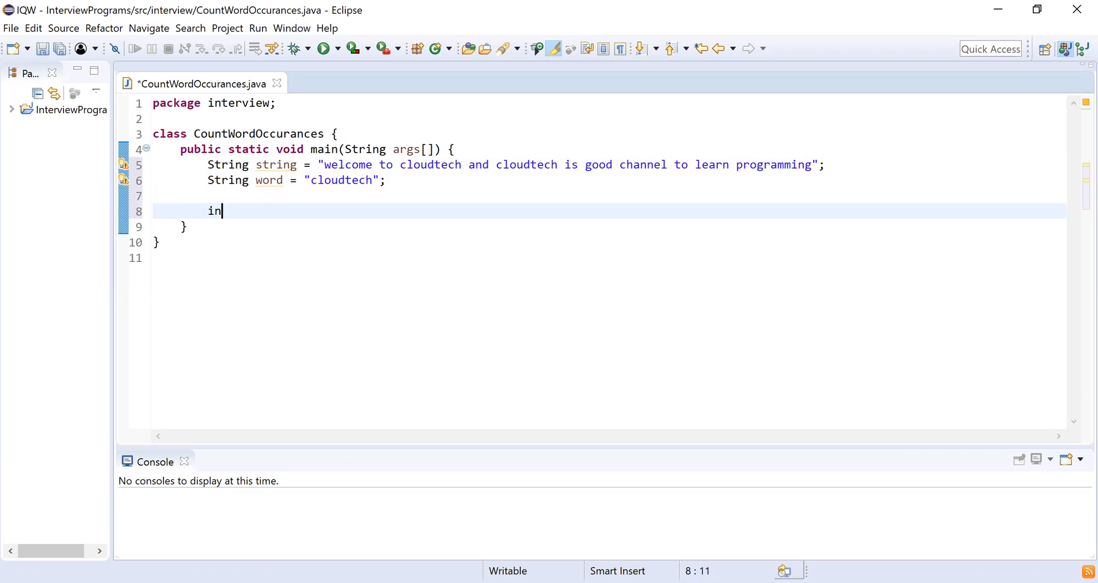
text(t count)
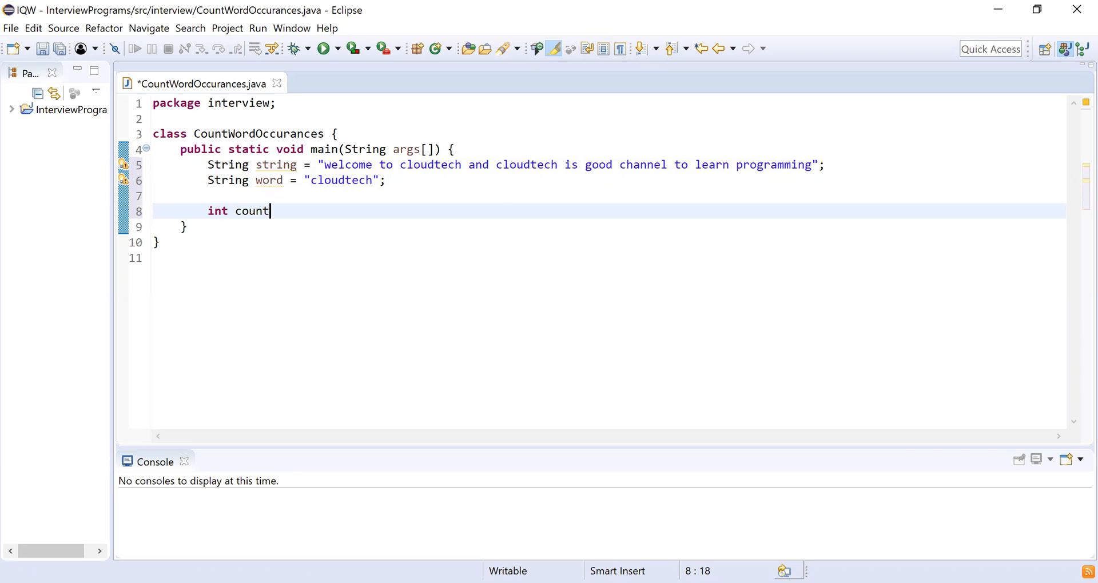
text(=0;)
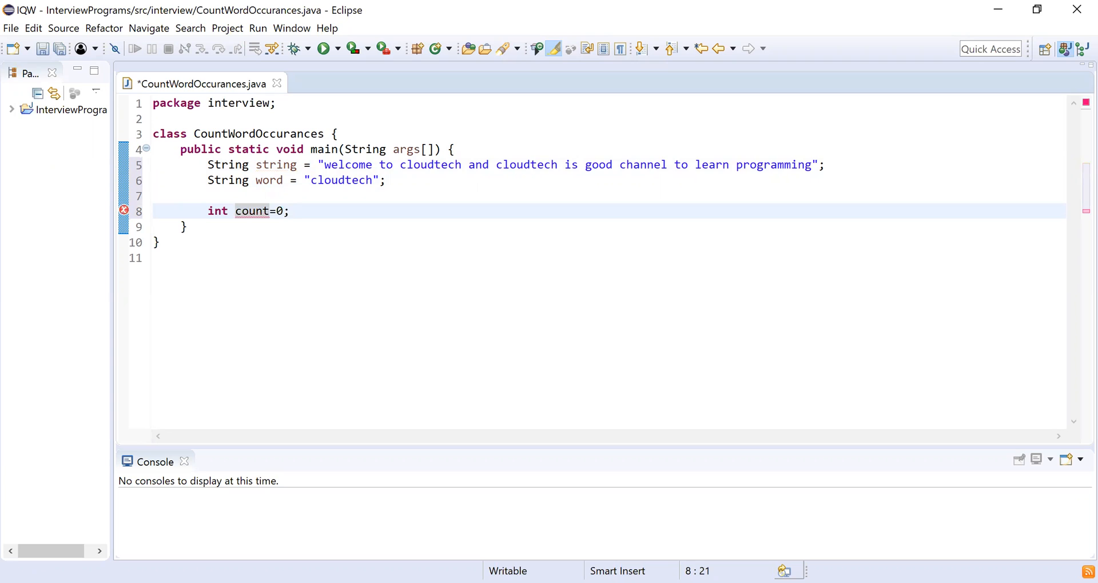
key(Return)
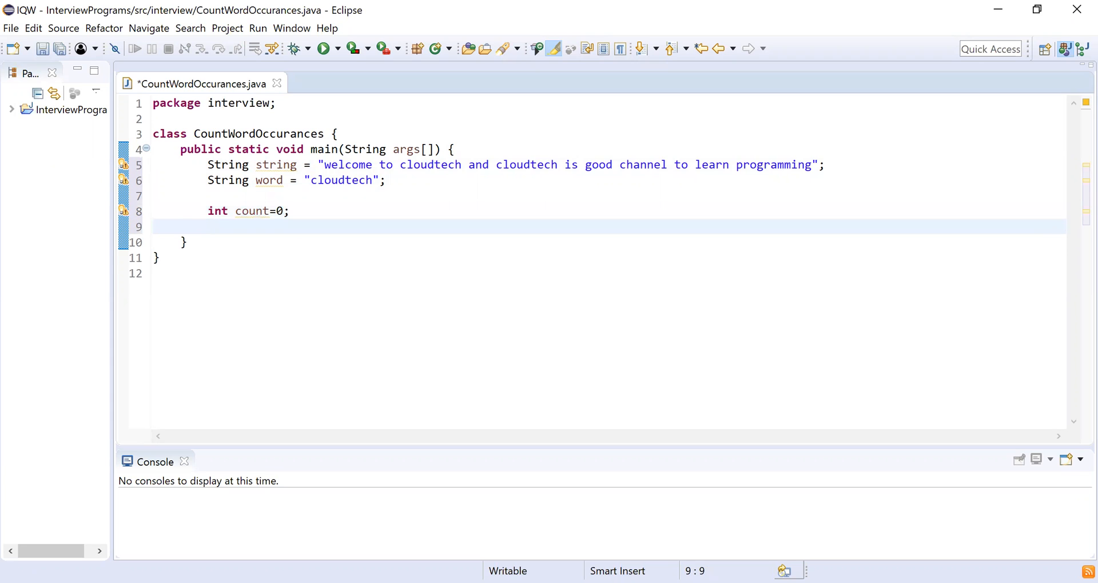
key(Return)
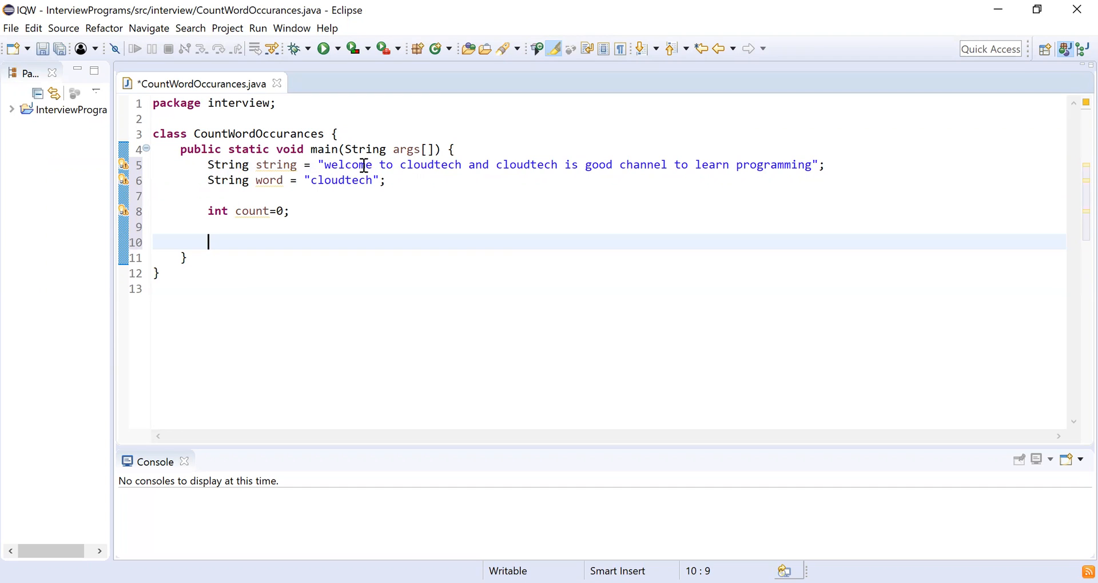
mouse_move(624, 164)
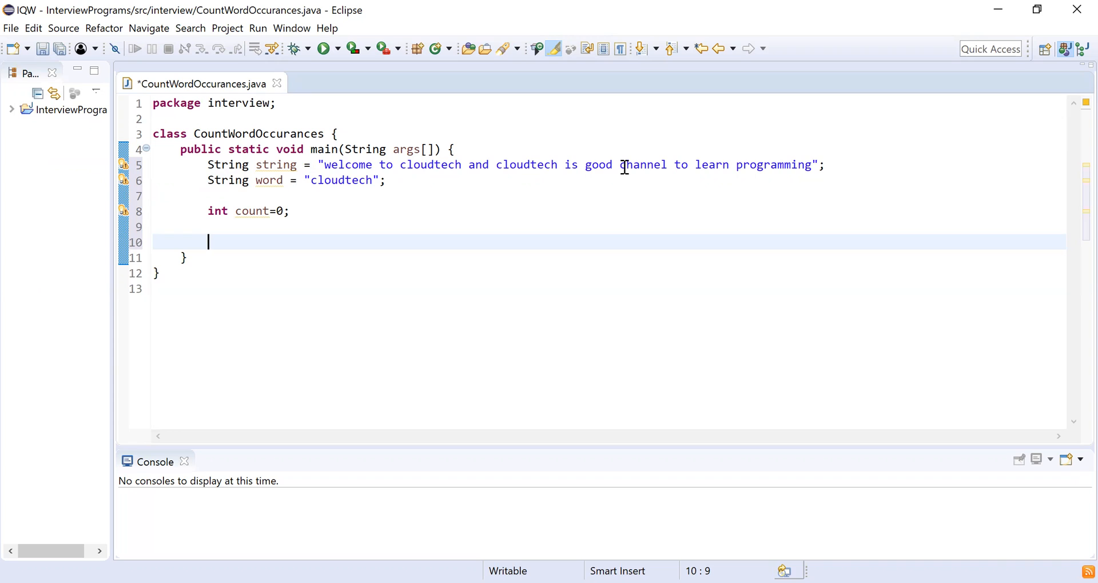
mouse_move(766, 165)
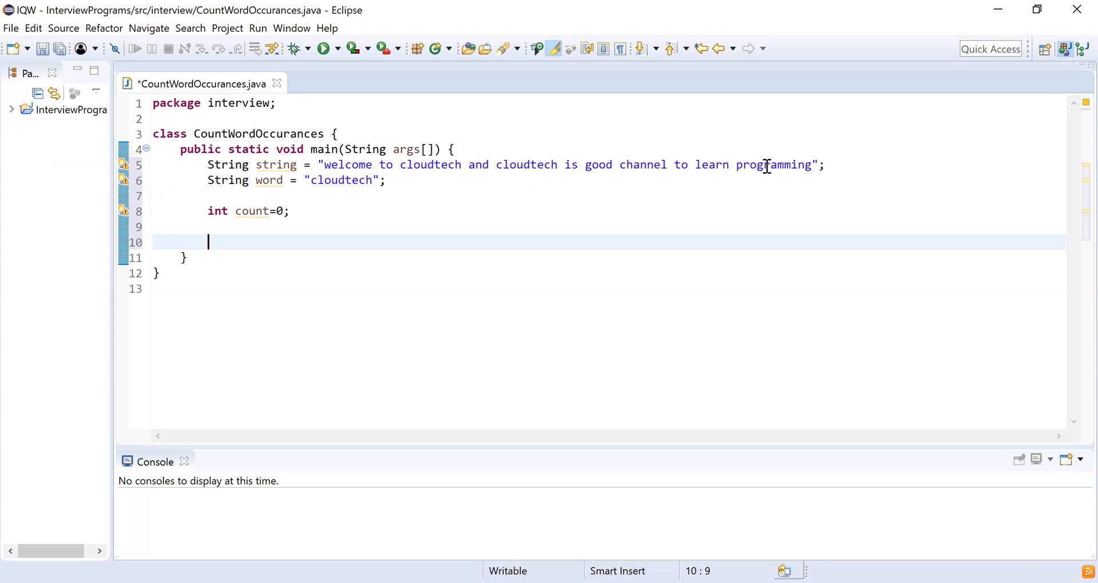
- Write string.split(" "); on the empty line, dismissing the Code Recommenders index warning
double_click(275, 165)
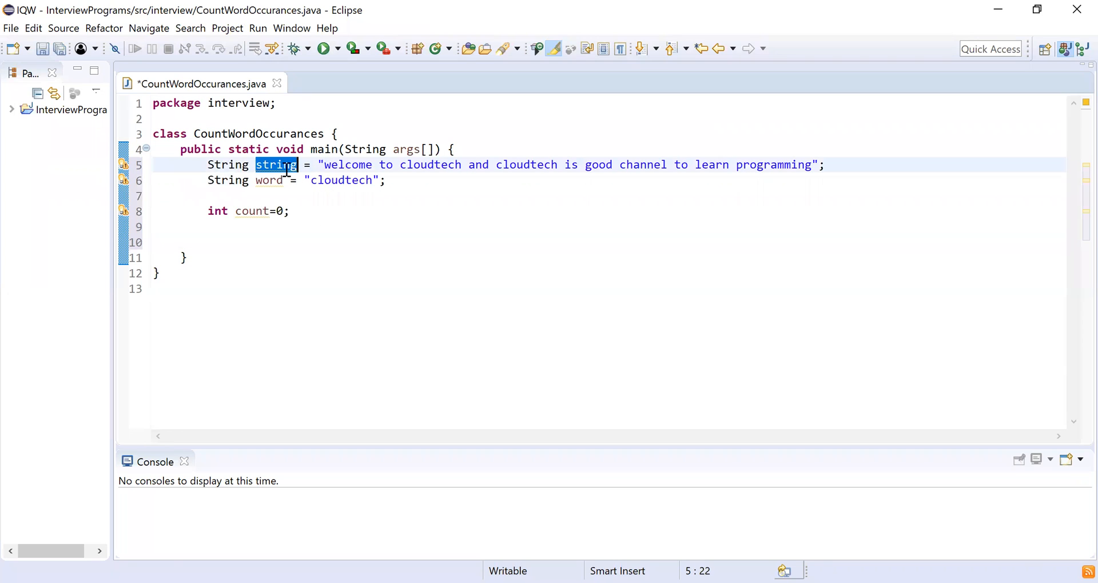
click(208, 242)
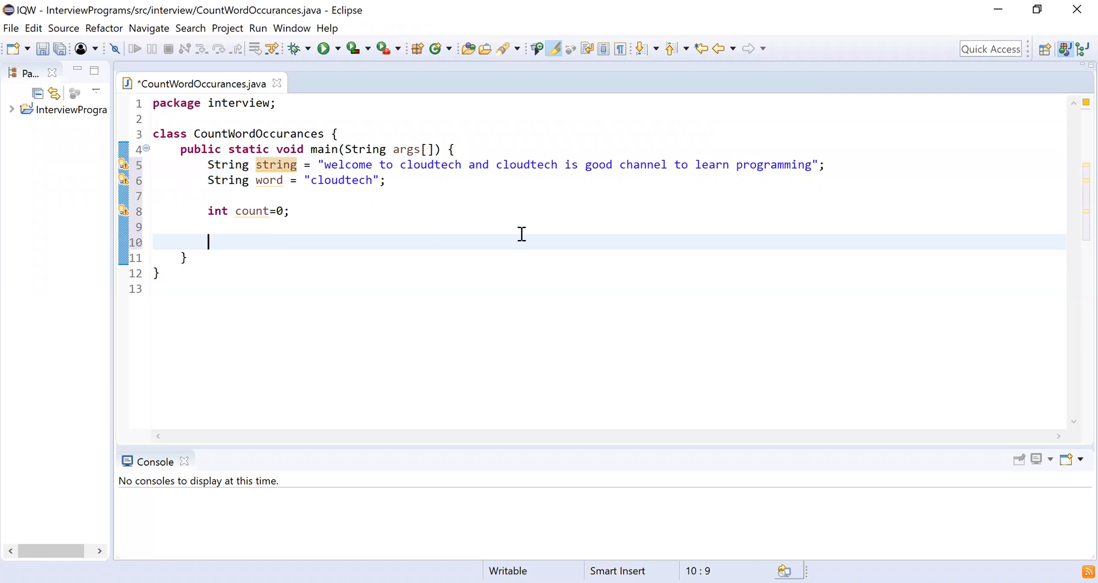
mouse_move(529, 234)
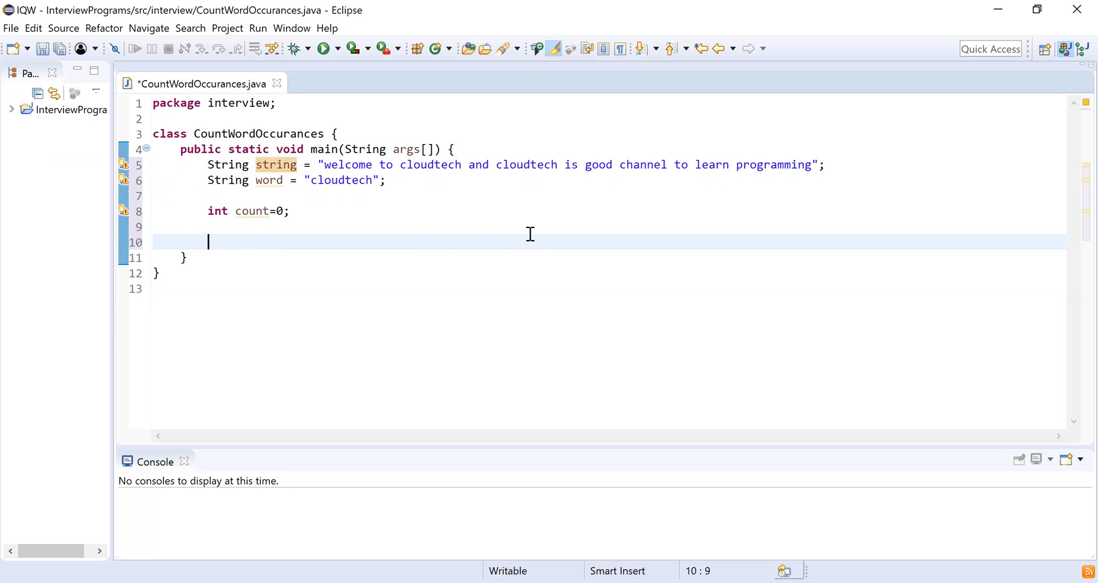
text(string.)
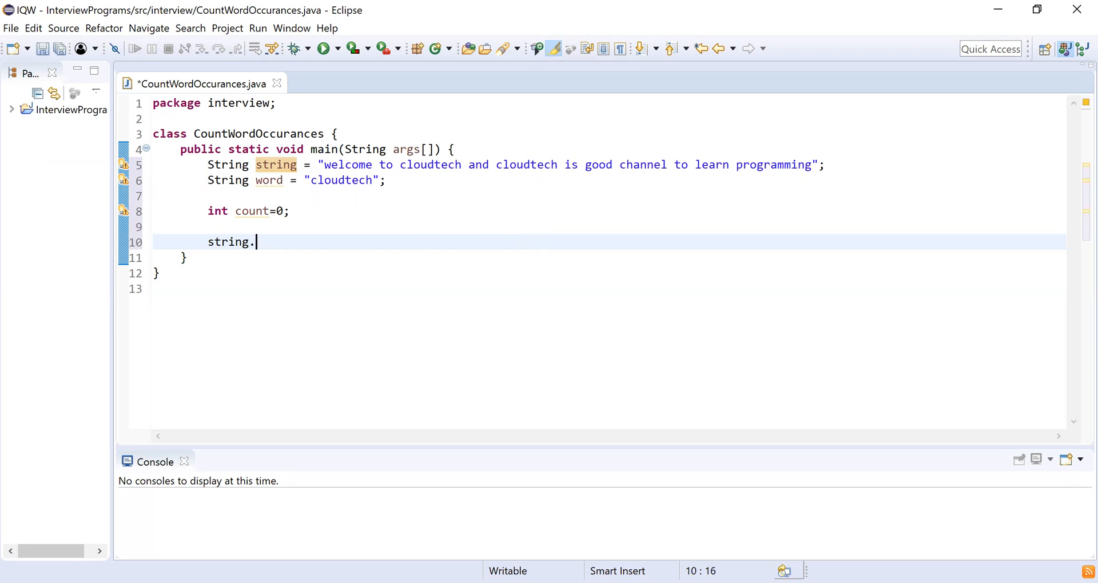
mouse_move(529, 233)
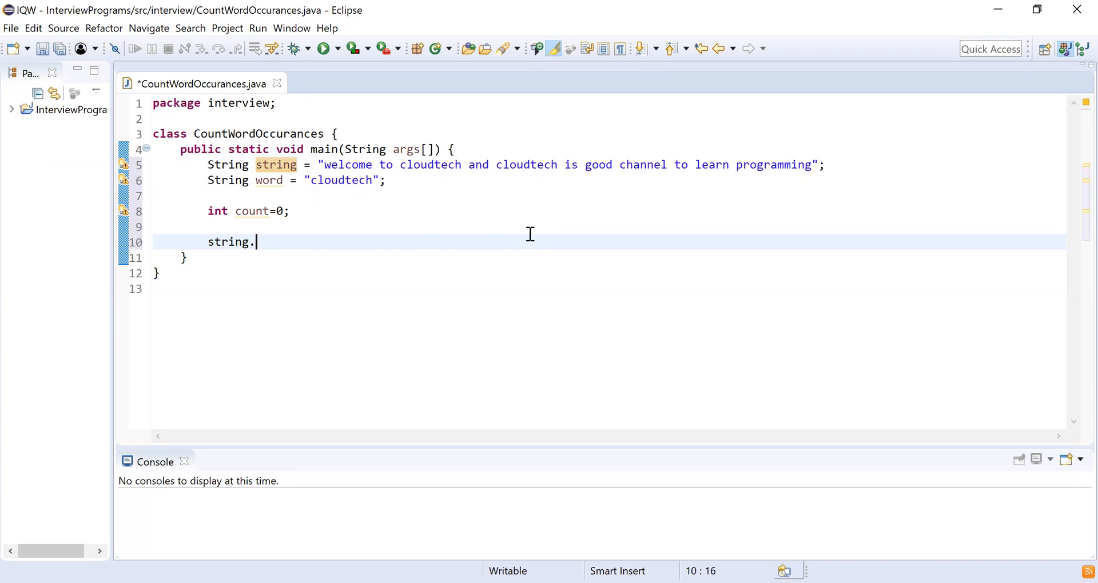
text(sli)
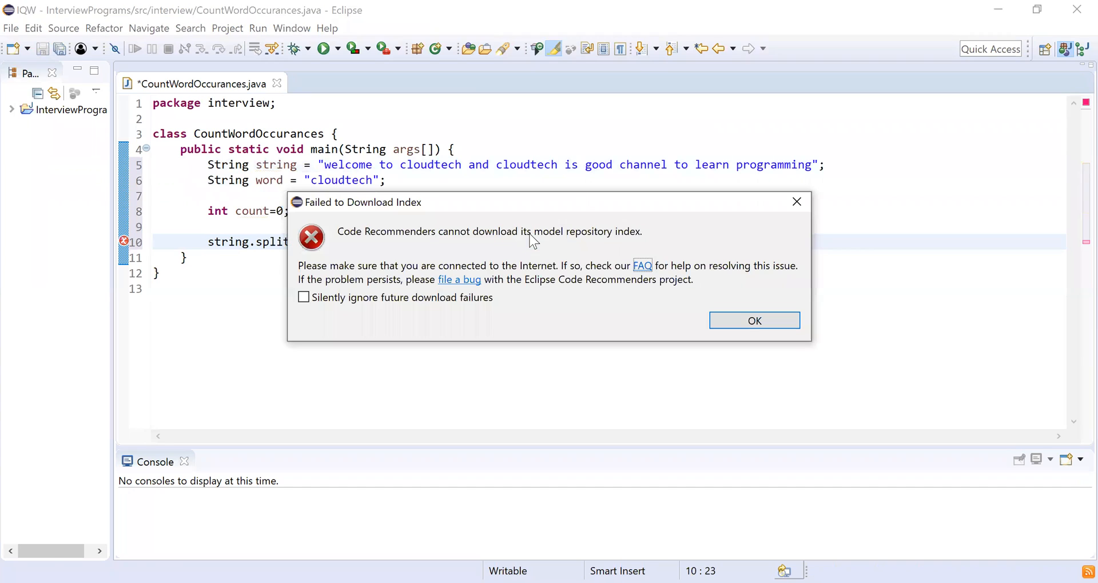
mouse_move(796, 201)
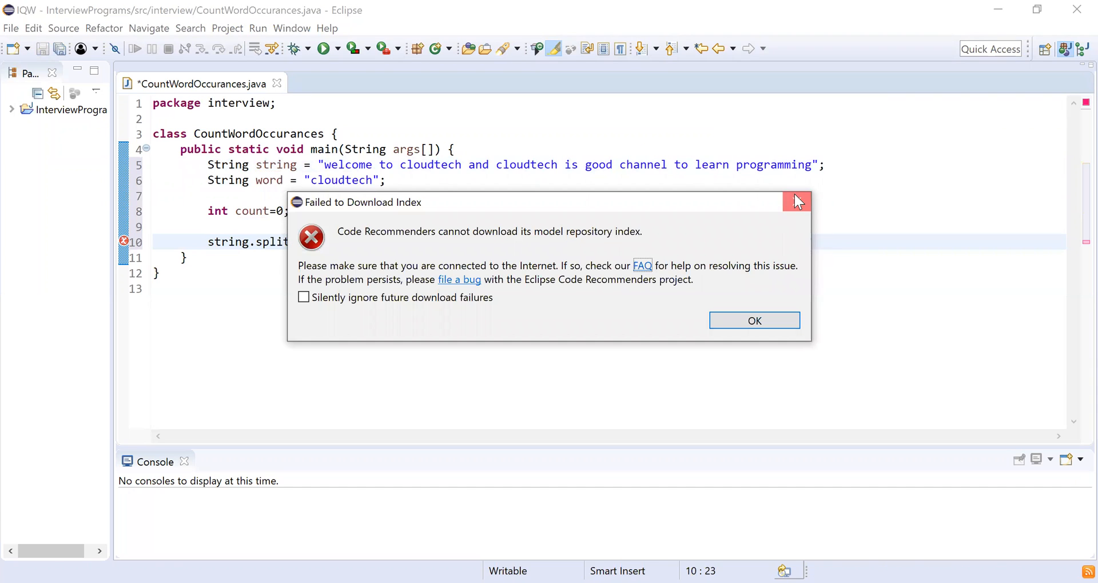
click(753, 320)
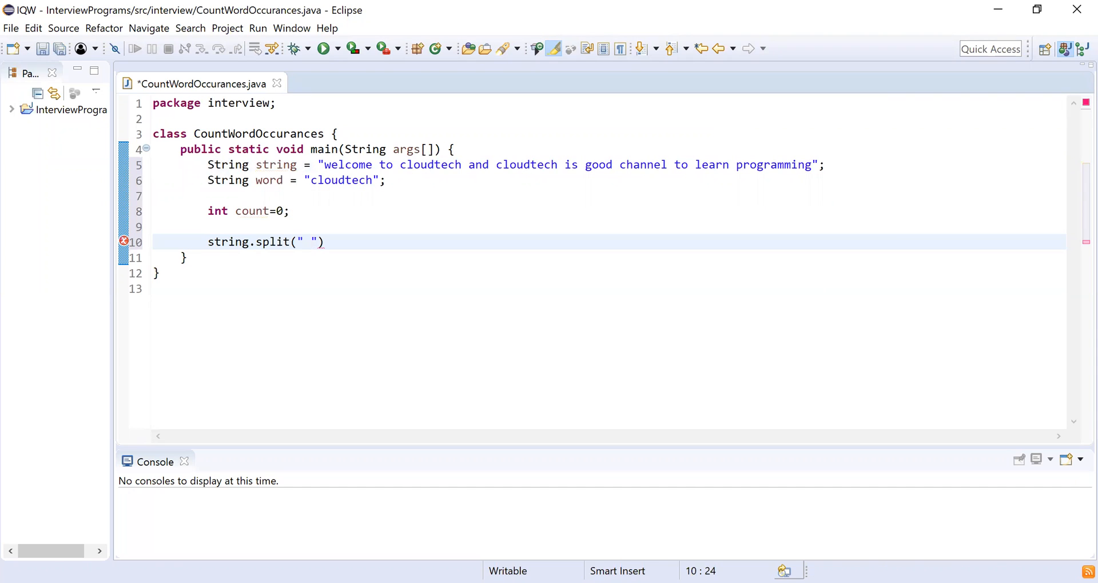
text(;)
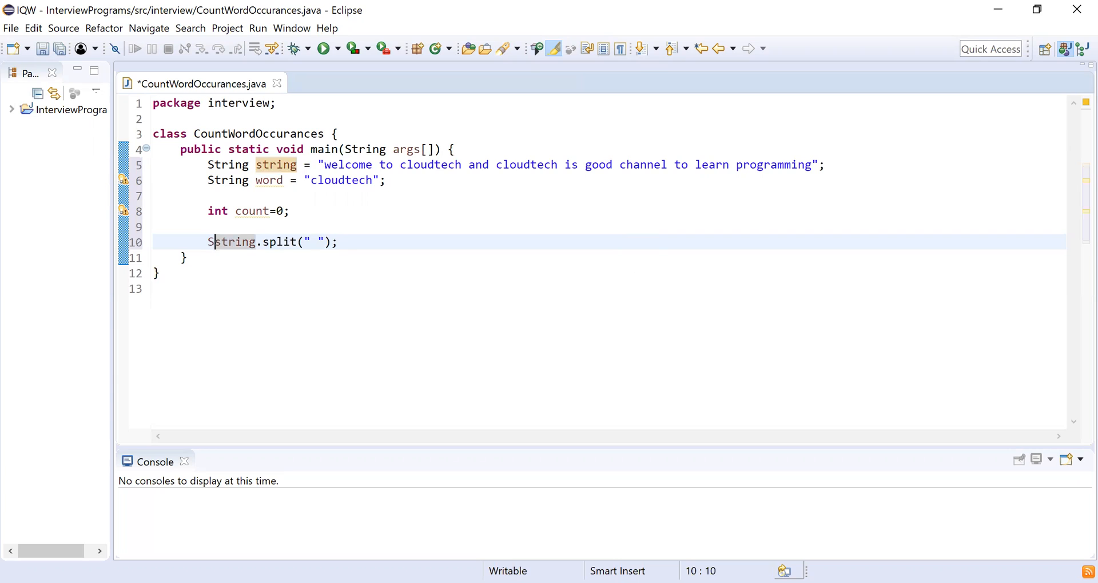
- Prefix the split call with String temp[]= to store the words in the temp array
text(String)
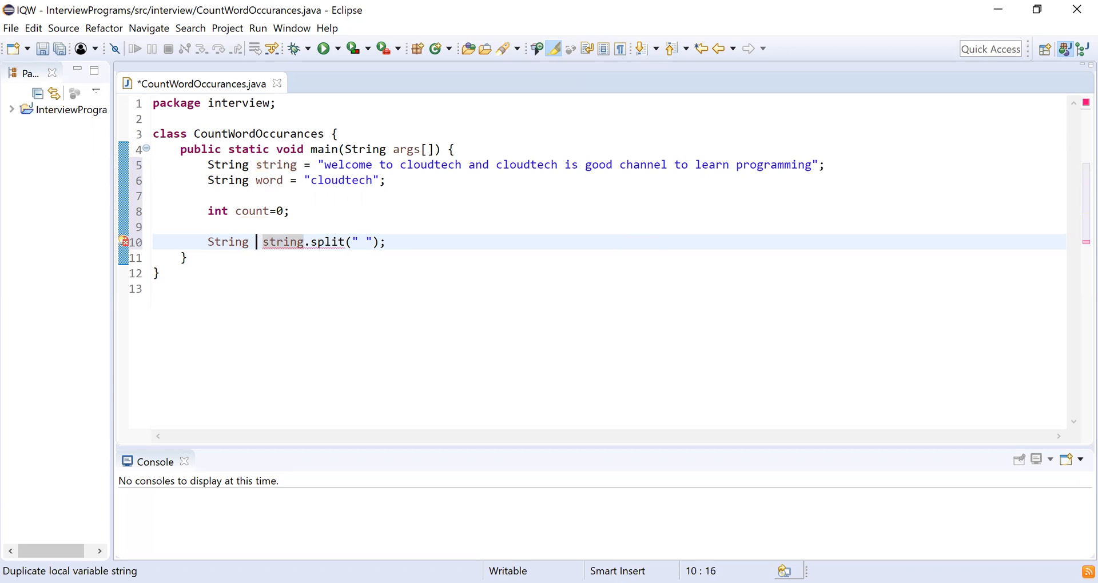
text(temp)
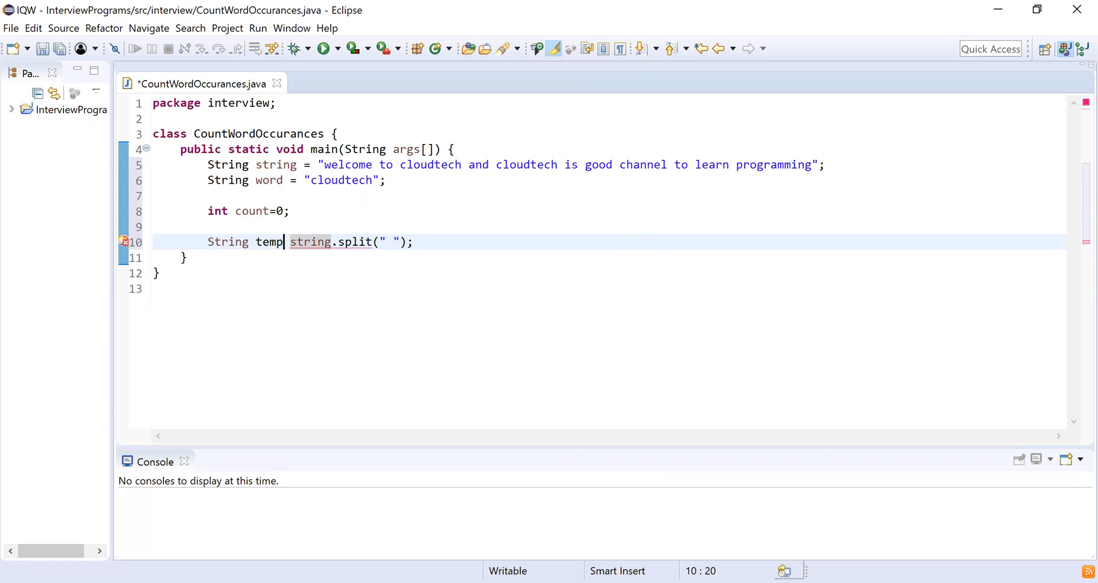
text([]=)
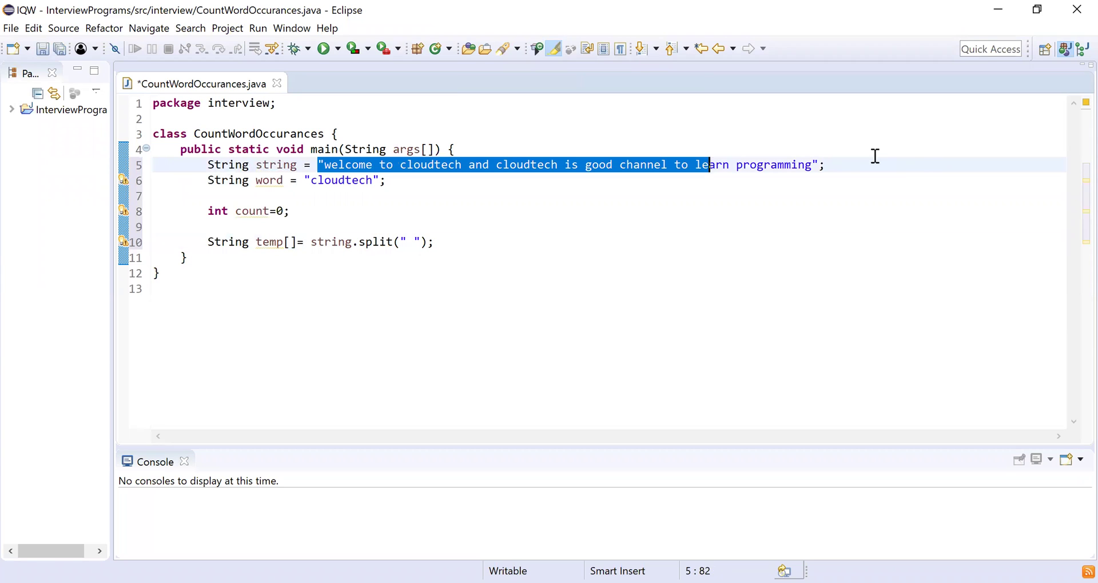
click(462, 257)
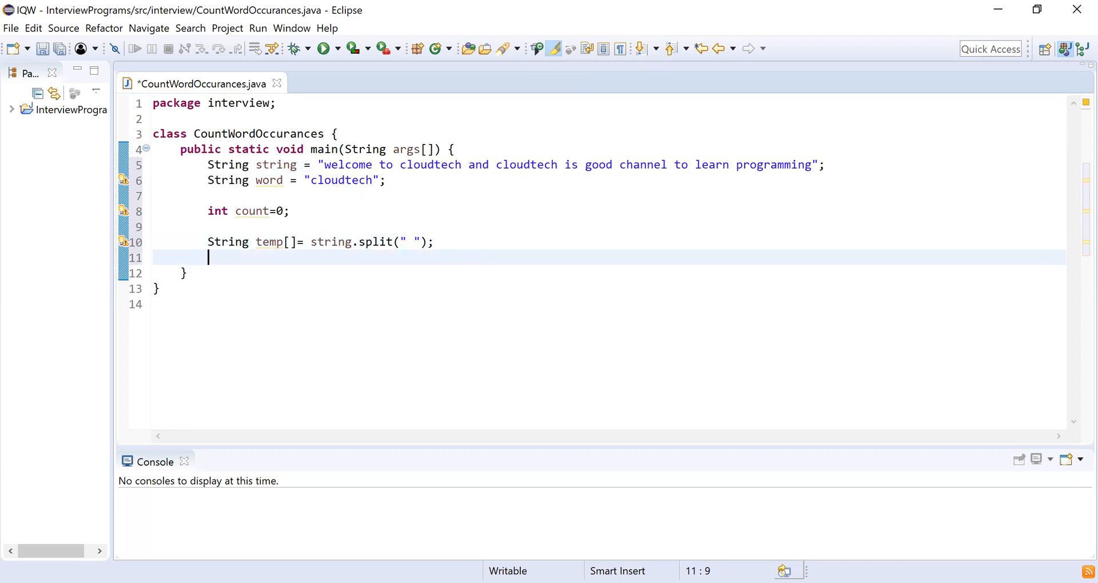
double_click(268, 241)
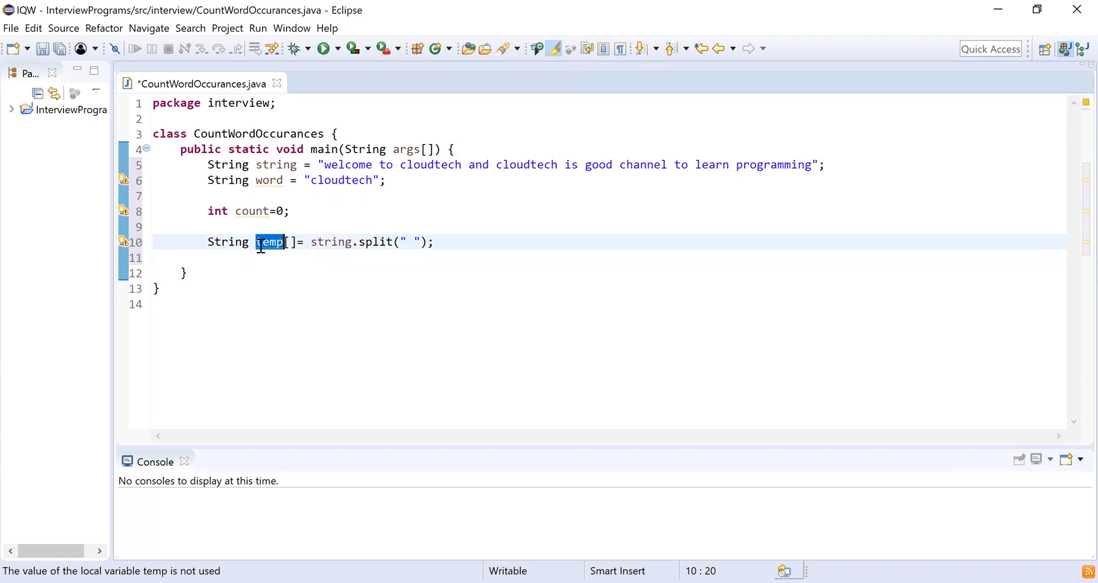
mouse_move(347, 175)
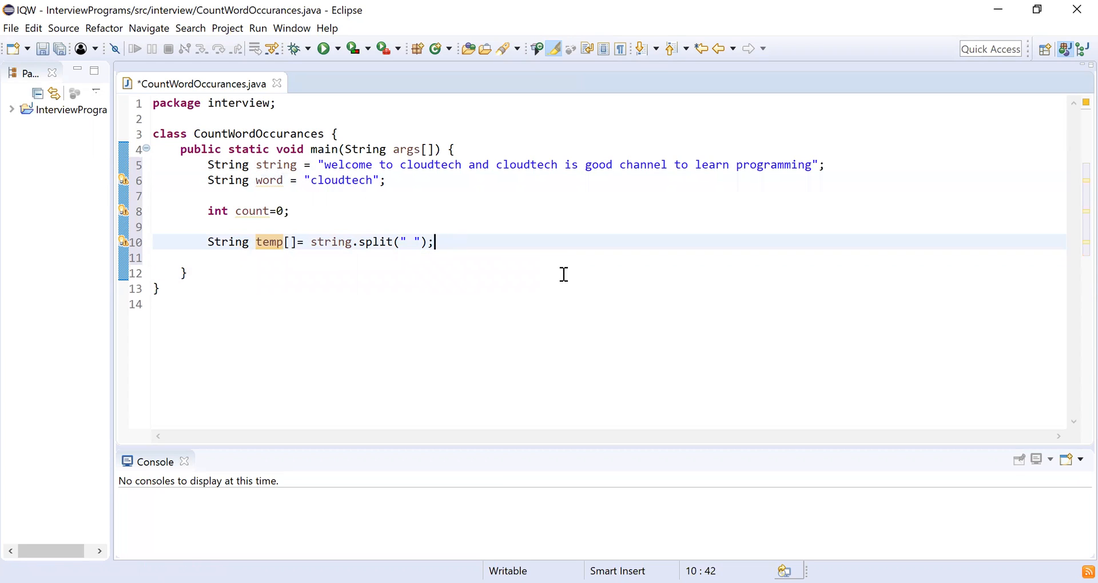
mouse_move(615, 280)
text(for()
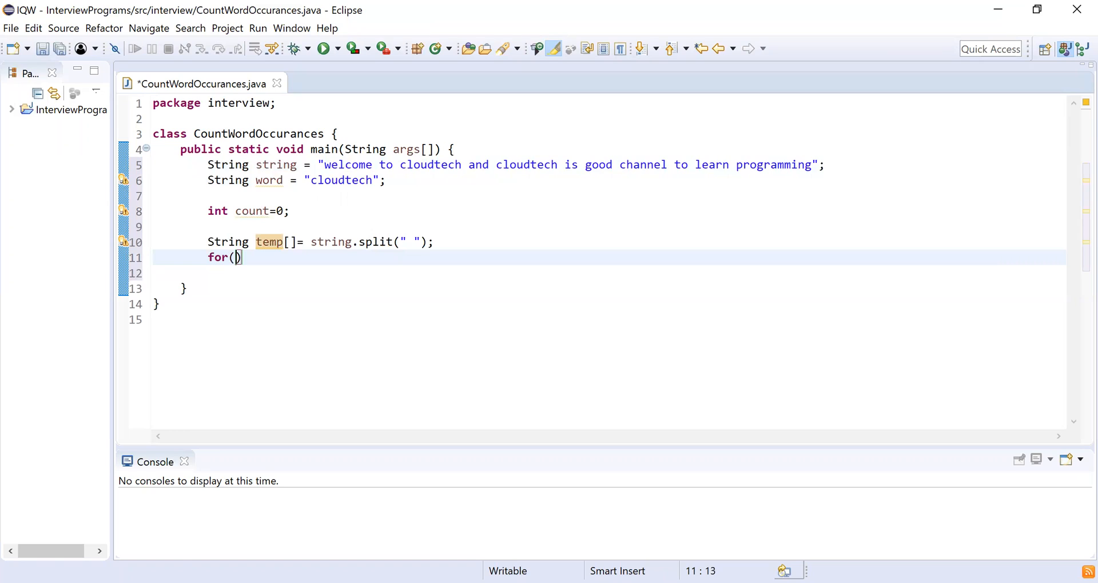
- Complete the loop header for(int i=0; i<temp.length;i++) and expand its braces into an empty body
text(int i=)
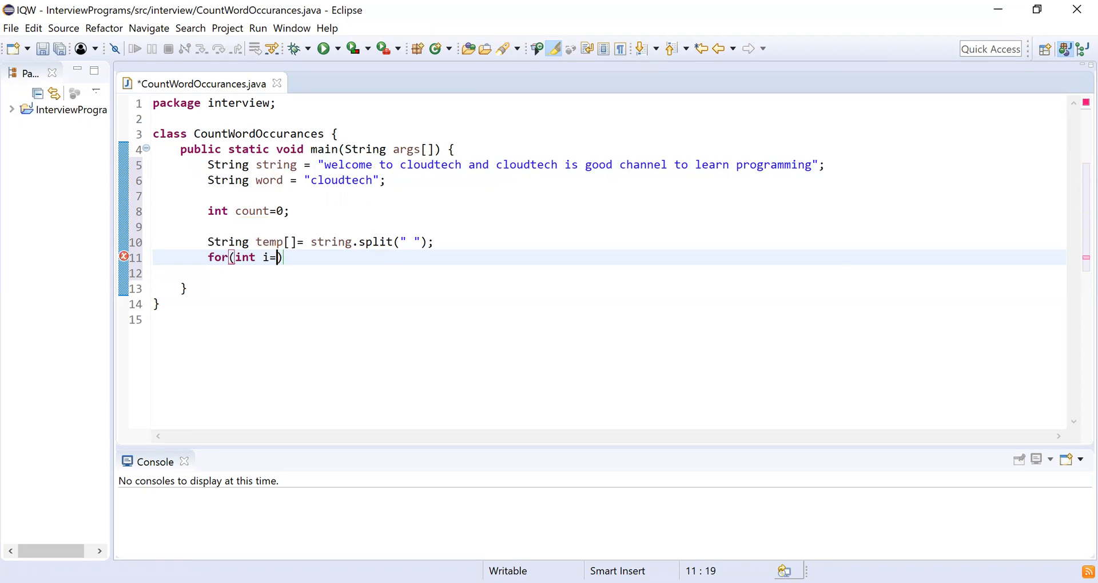
text(0)
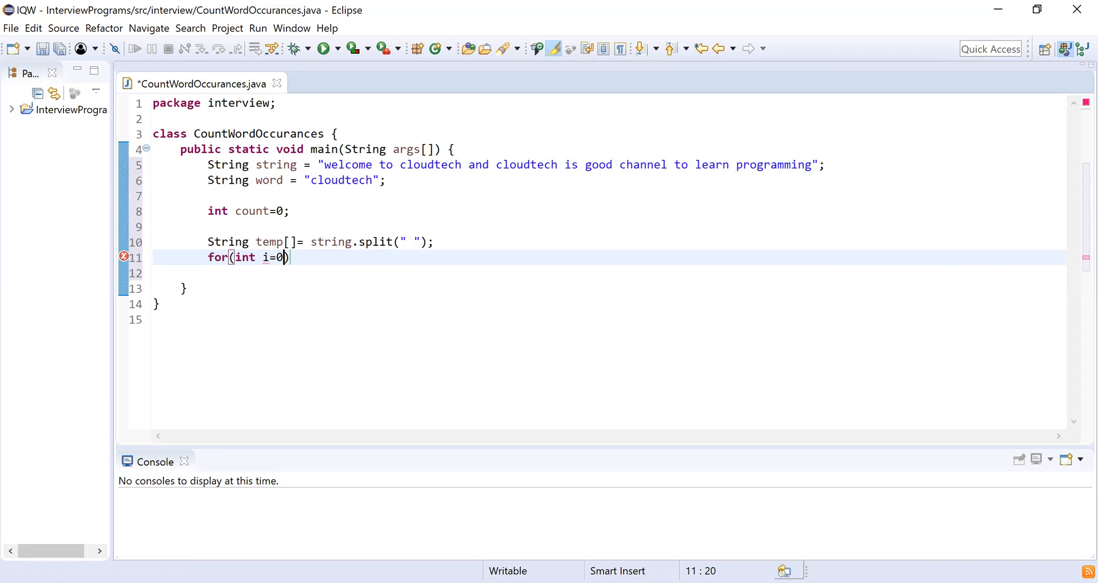
text(; i)
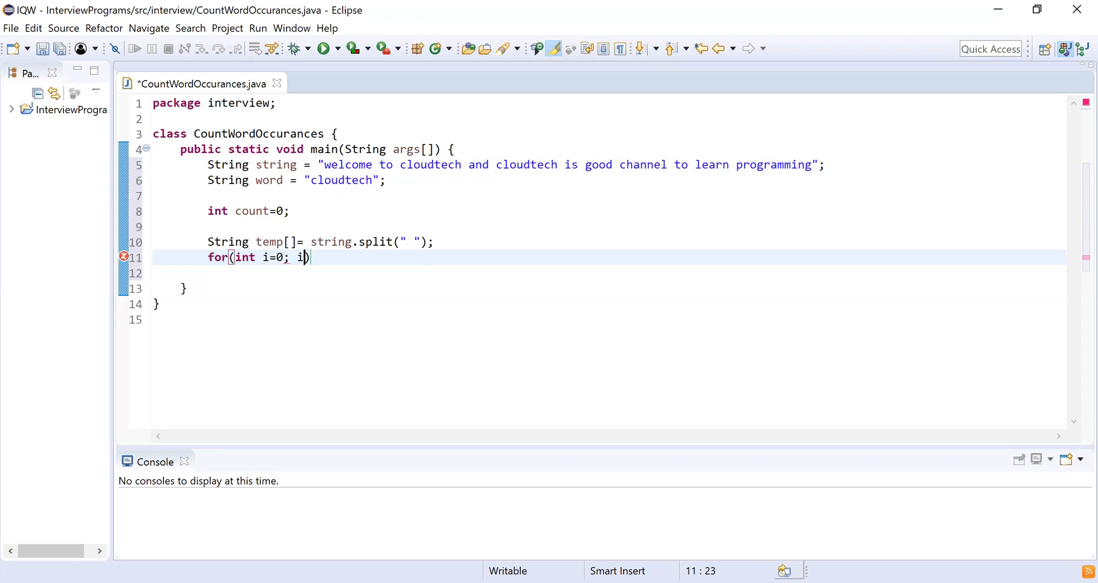
text(<)
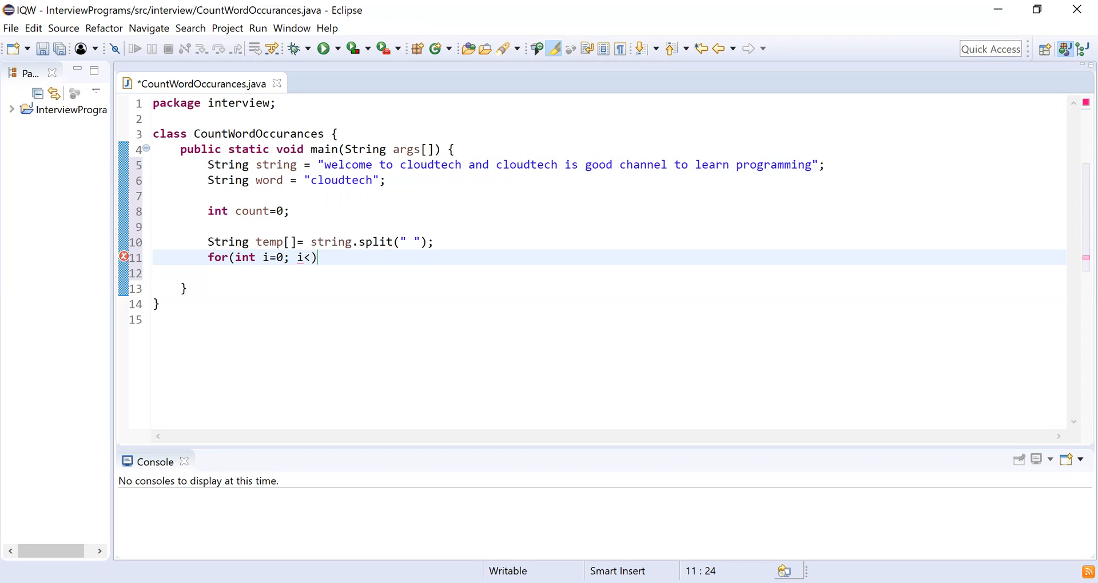
text(temp.length)
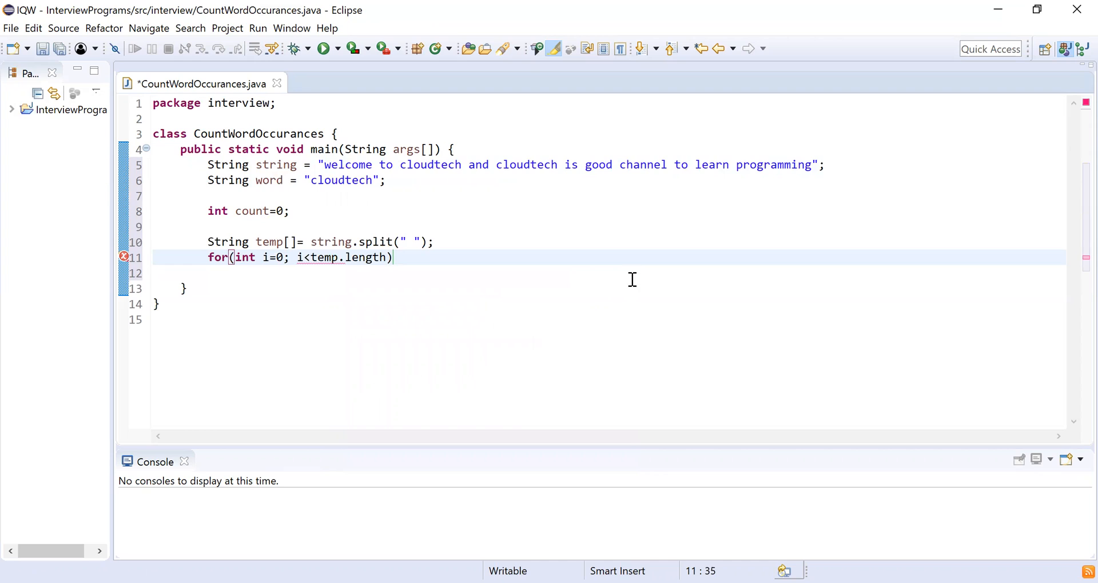
text(;i++)
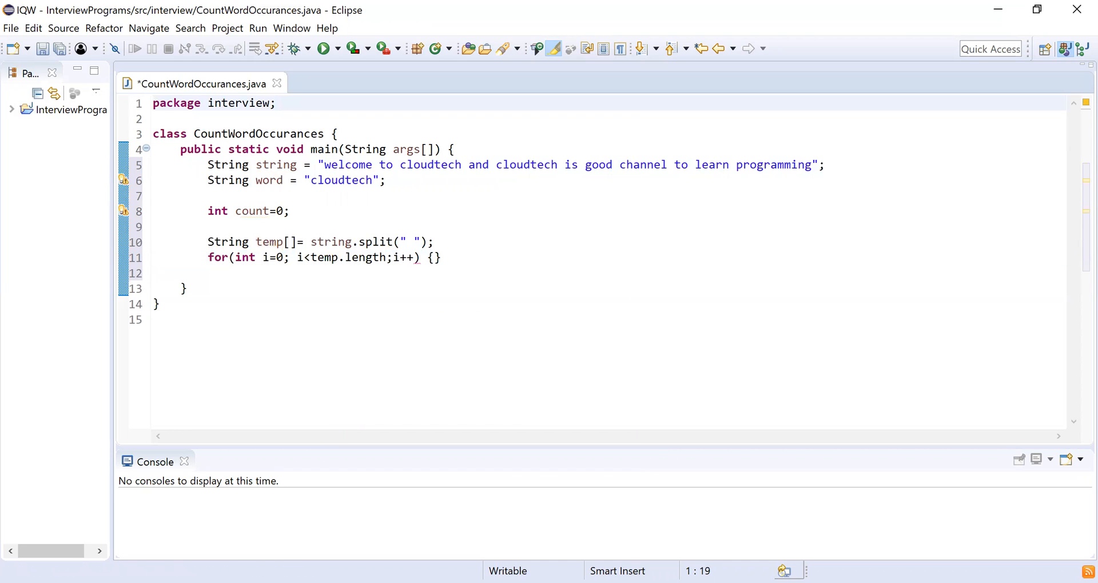
click(433, 258)
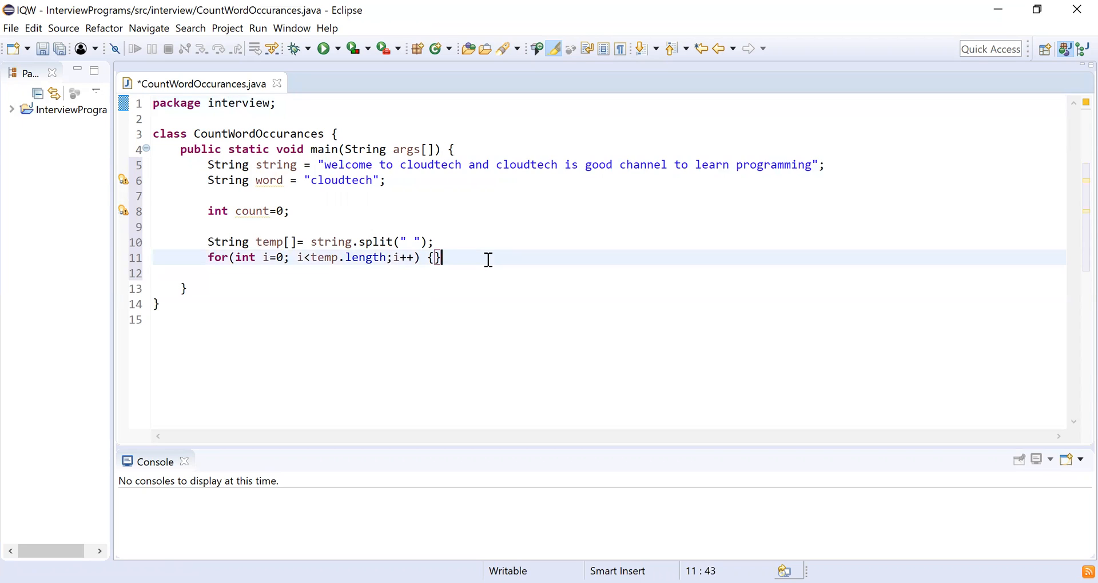
key(Return)
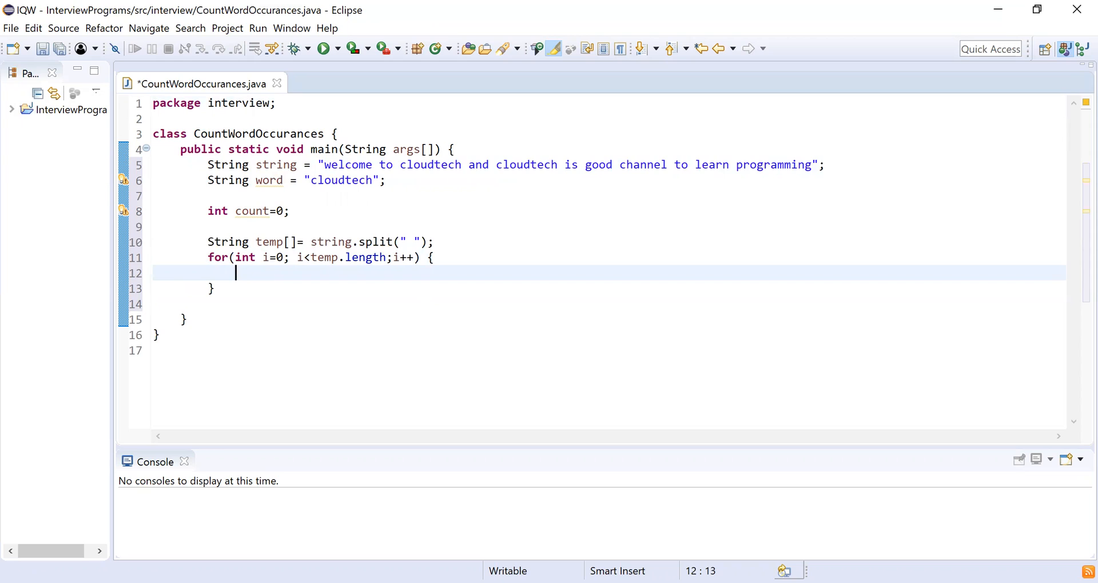
double_click(267, 241)
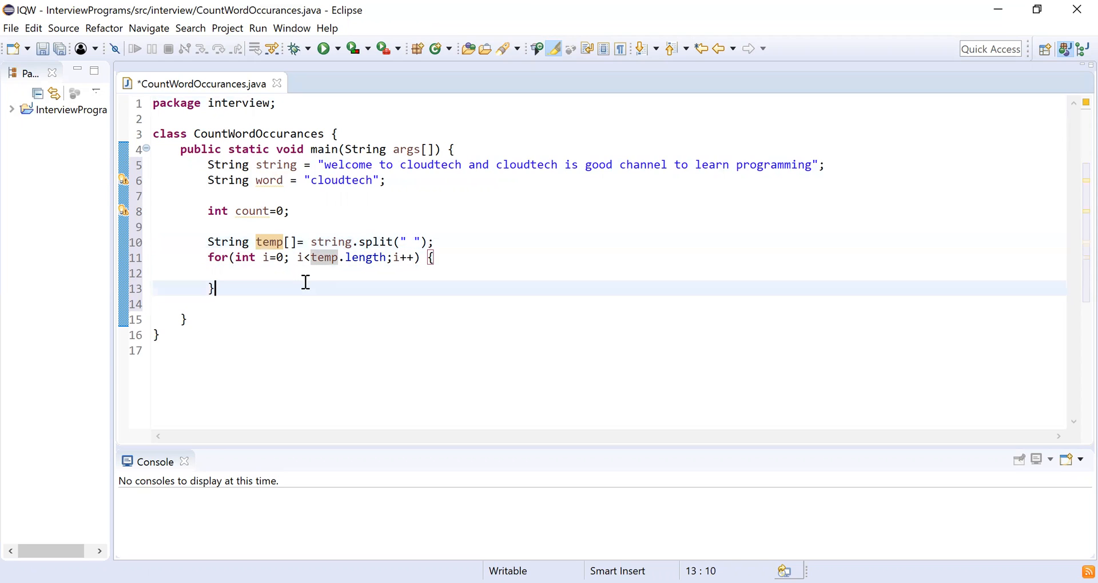
- Inside the loop add if(word.equals(temp[i])) { count++; }
text(if()
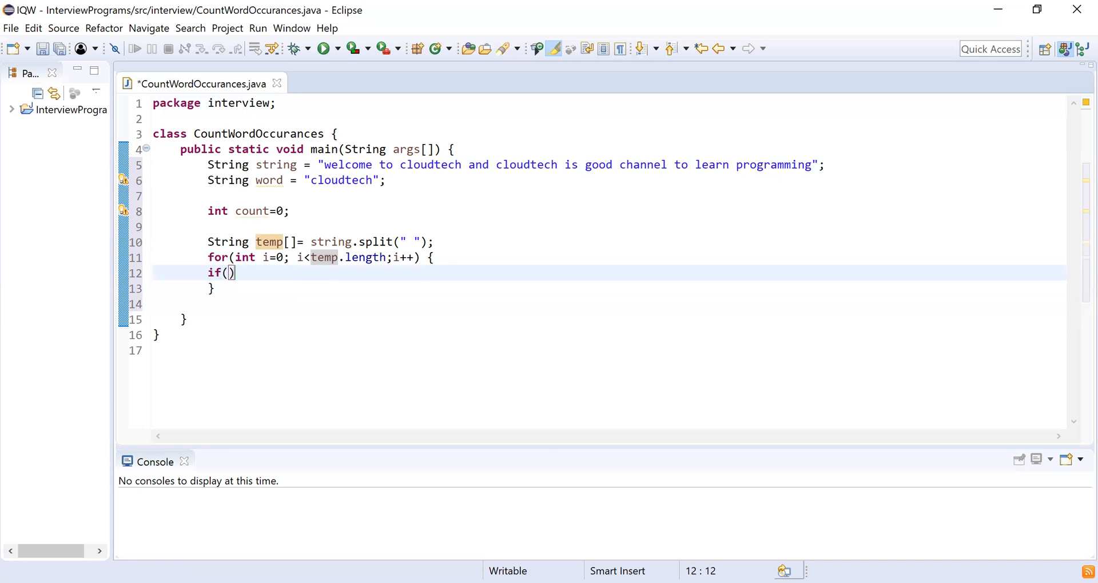
text(word.ew)
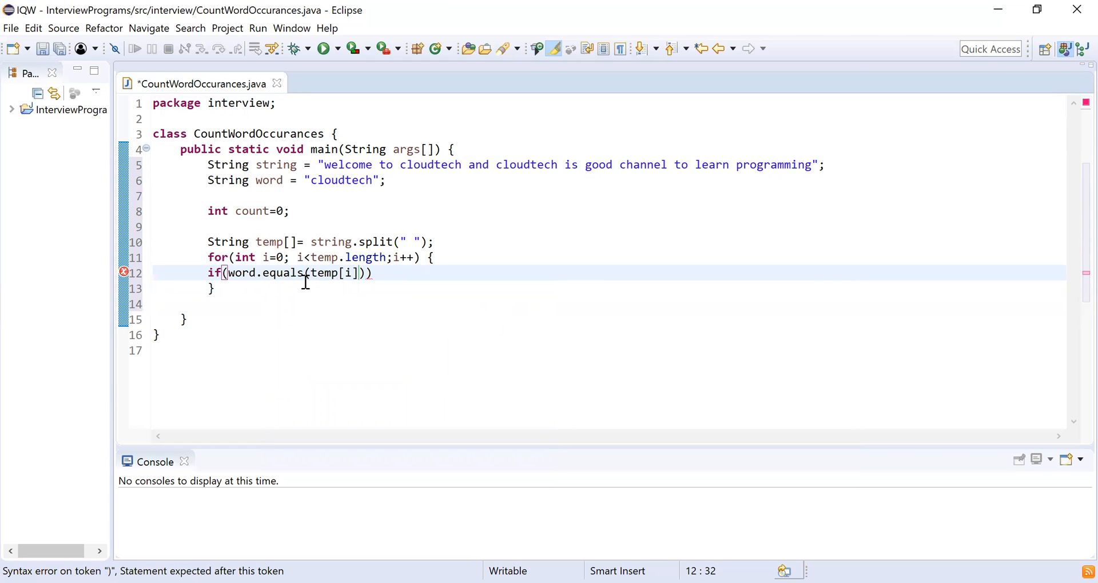
text({})
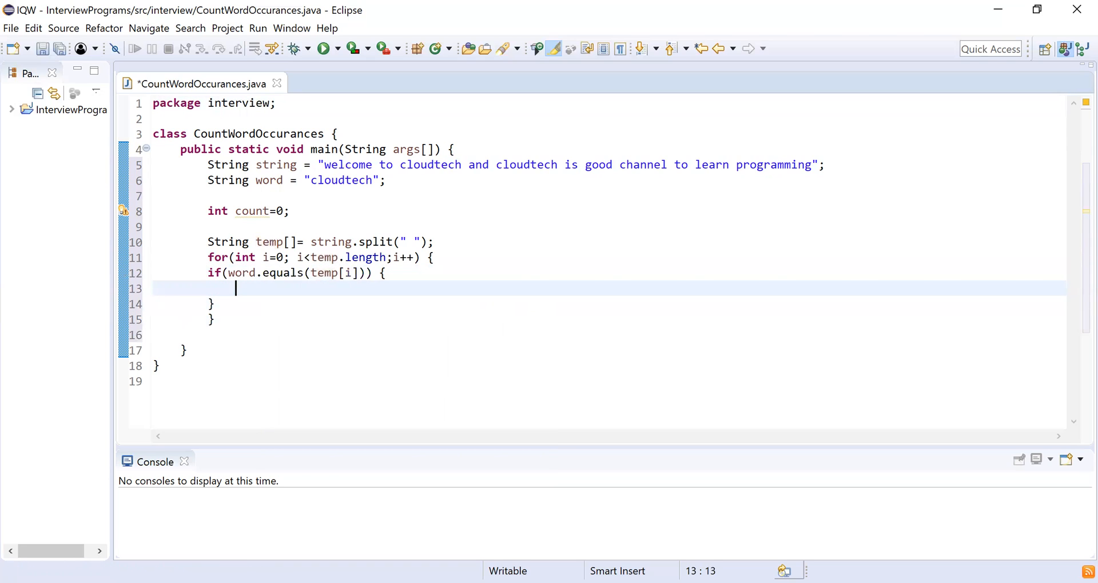
text(count++;)
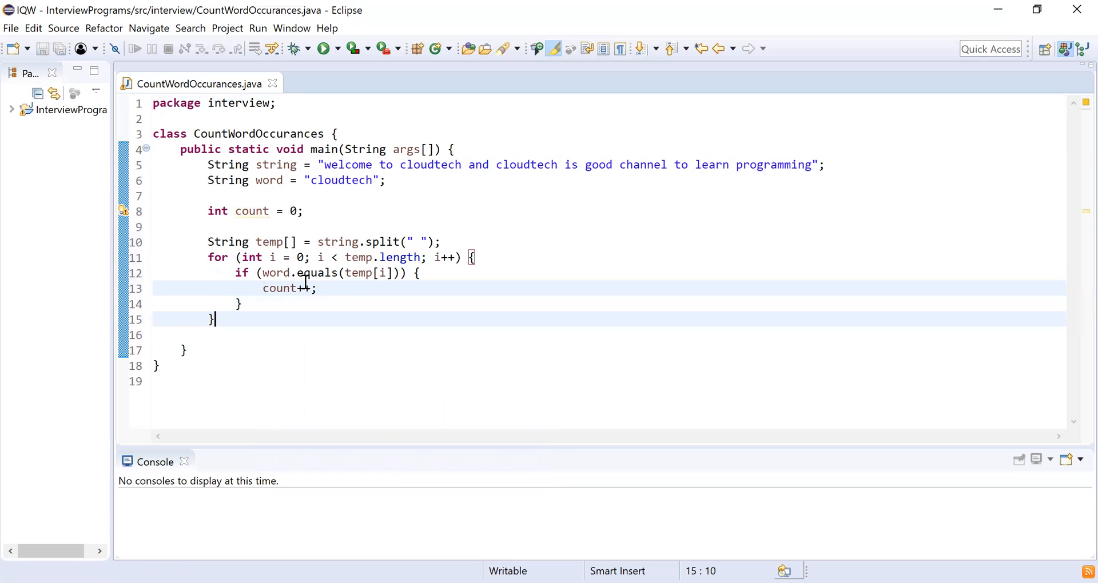
- After the loop add System.out.println("Number of occurances: "+count); and save with Ctrl+S
text(s)
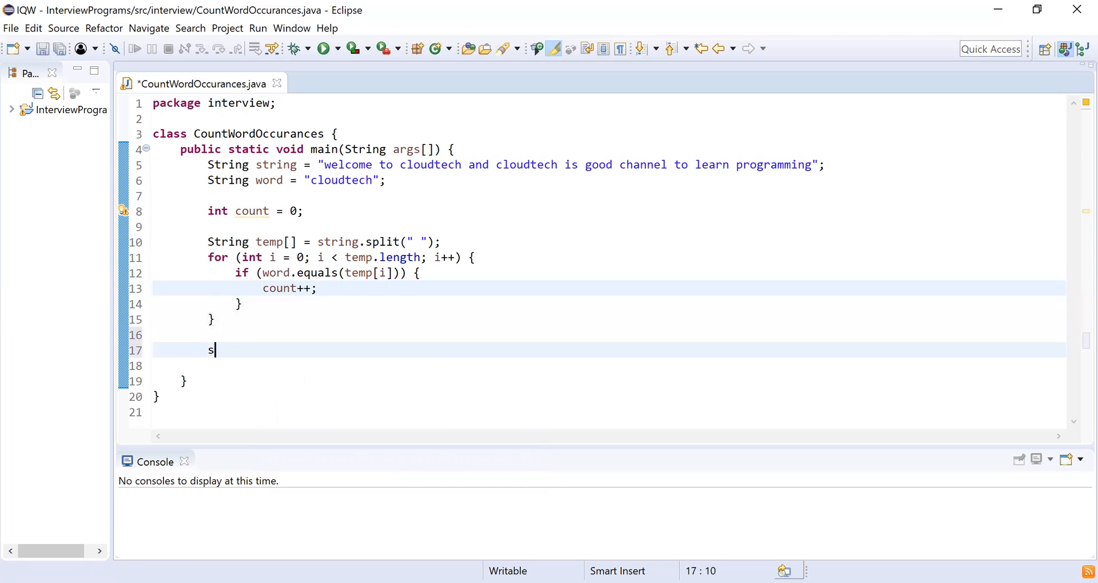
text(System.out.println();)
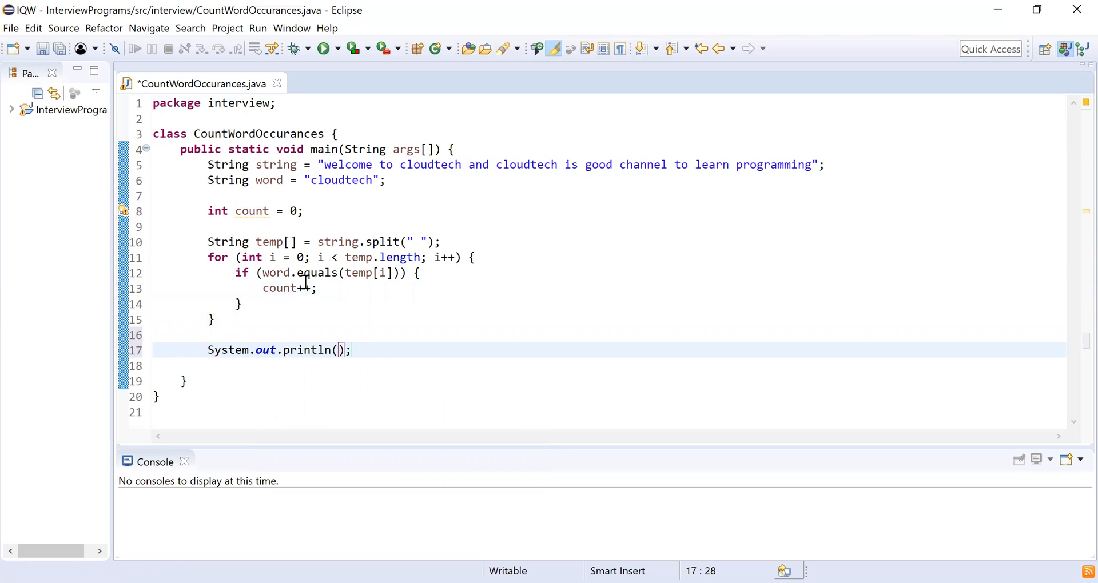
text(count)
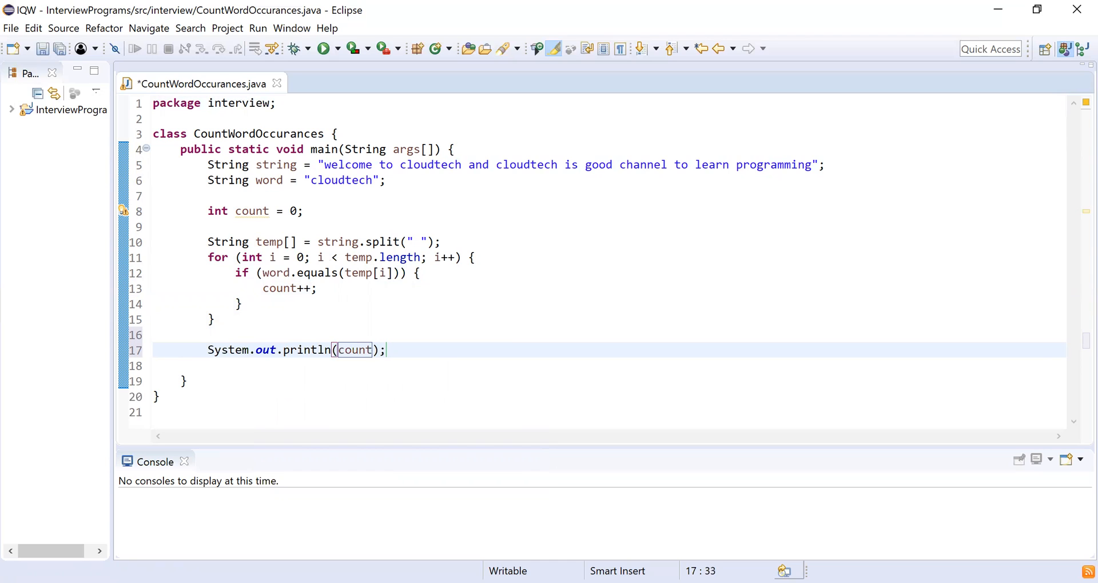
text("")
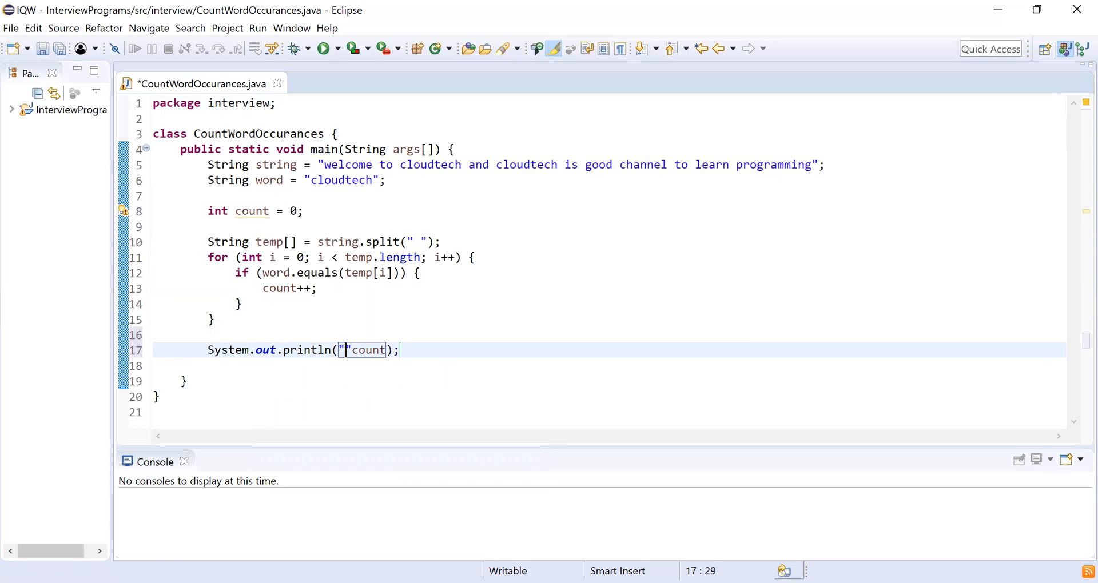
text(+)
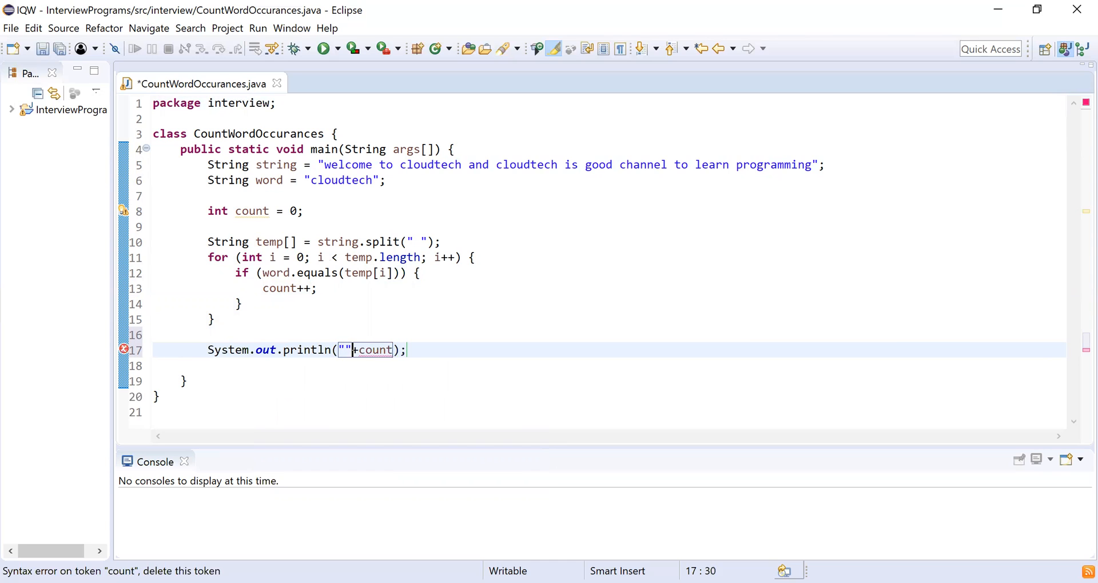
text(Number of)
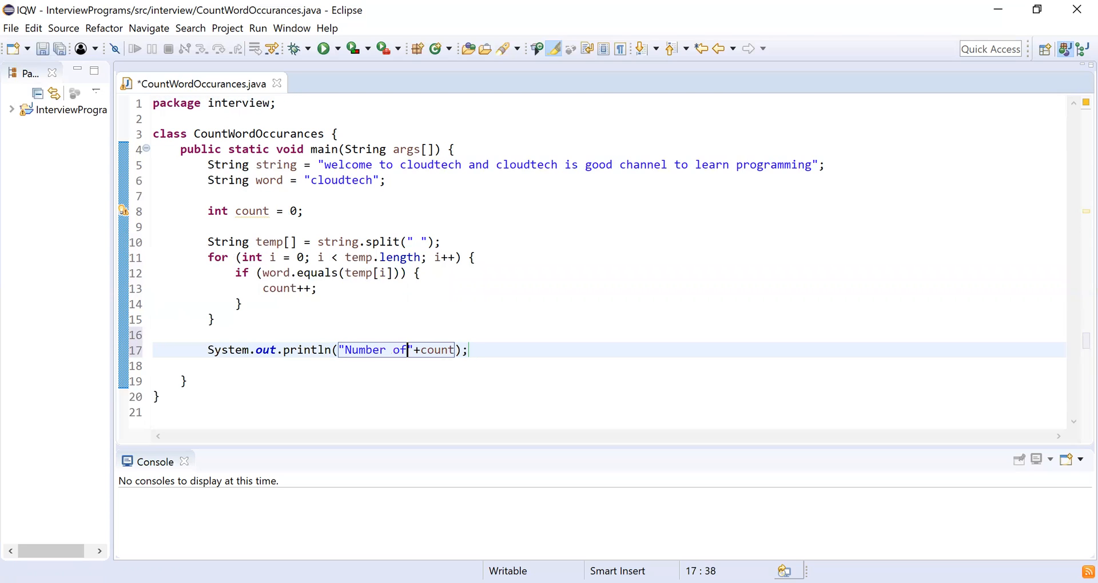
text(occur)
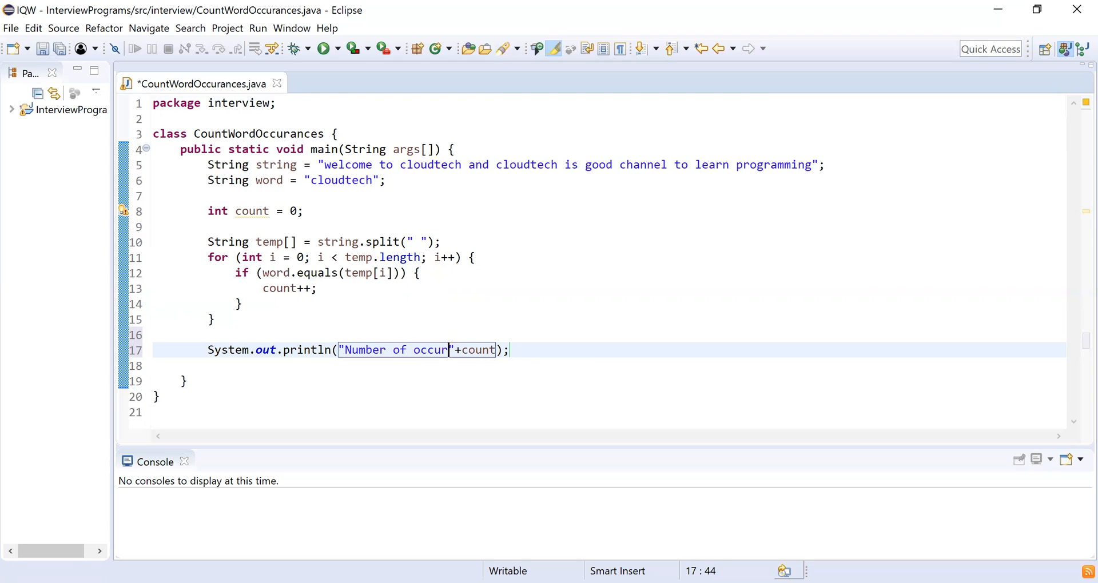
text(ances:)
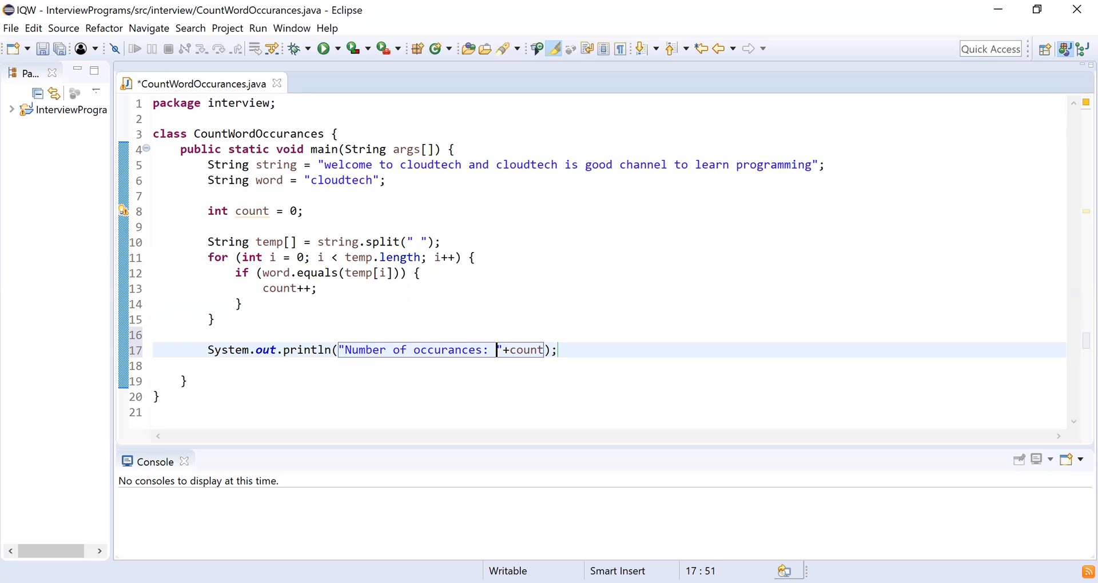
key(ctrl+s)
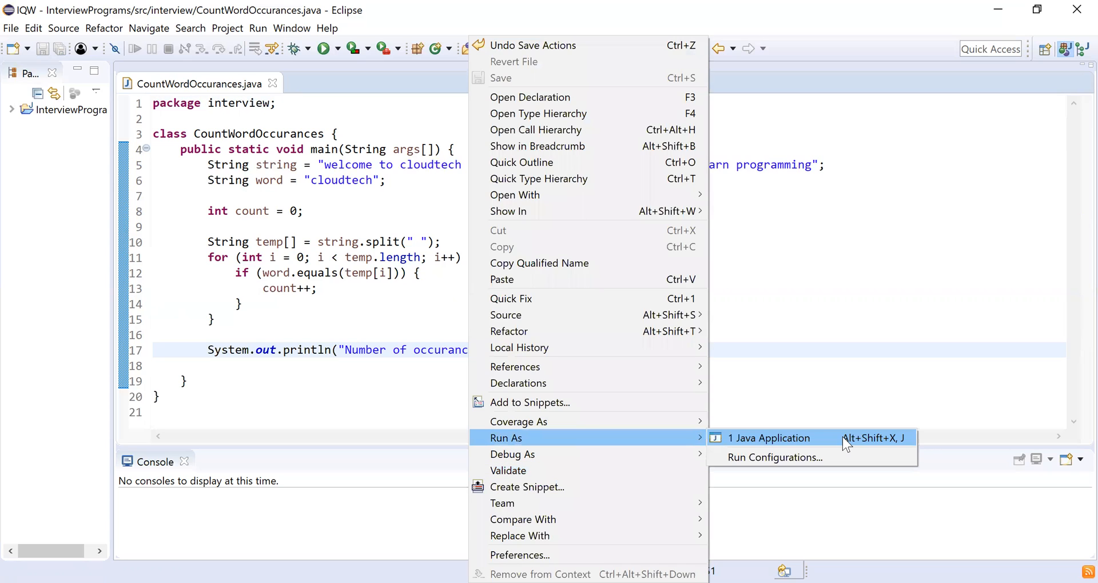
- Run CountWordOccurances as a Java Application and check the console shows Number of occurances: 2
click(769, 438)
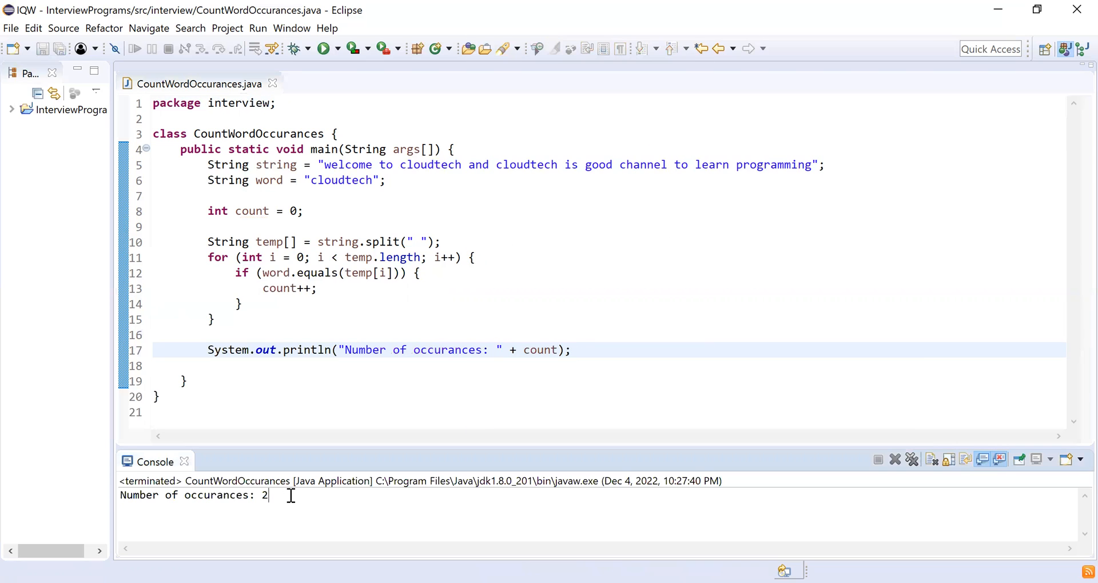
mouse_move(539, 191)
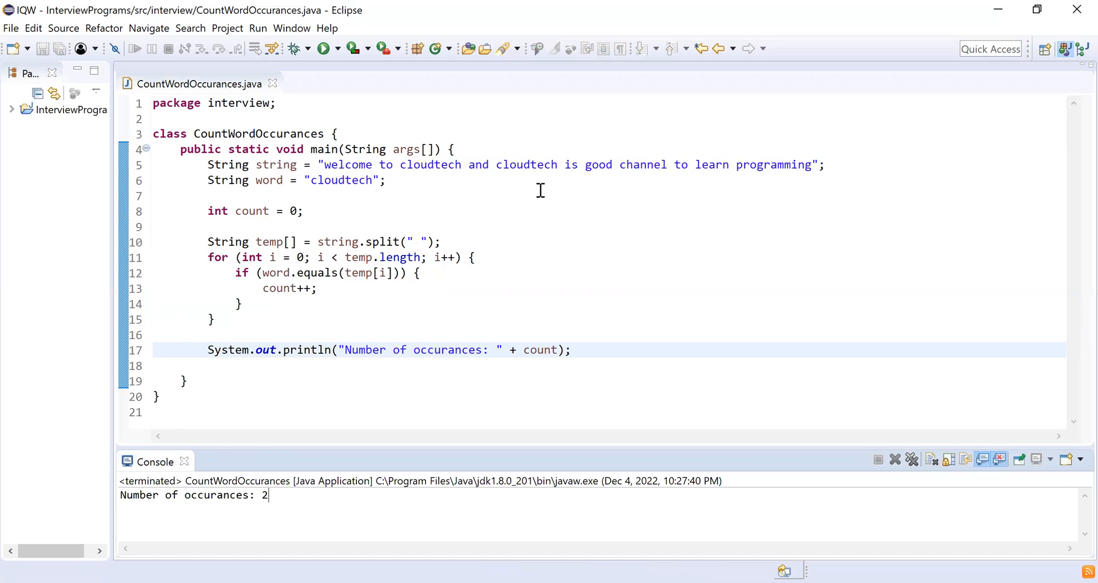
mouse_move(675, 77)
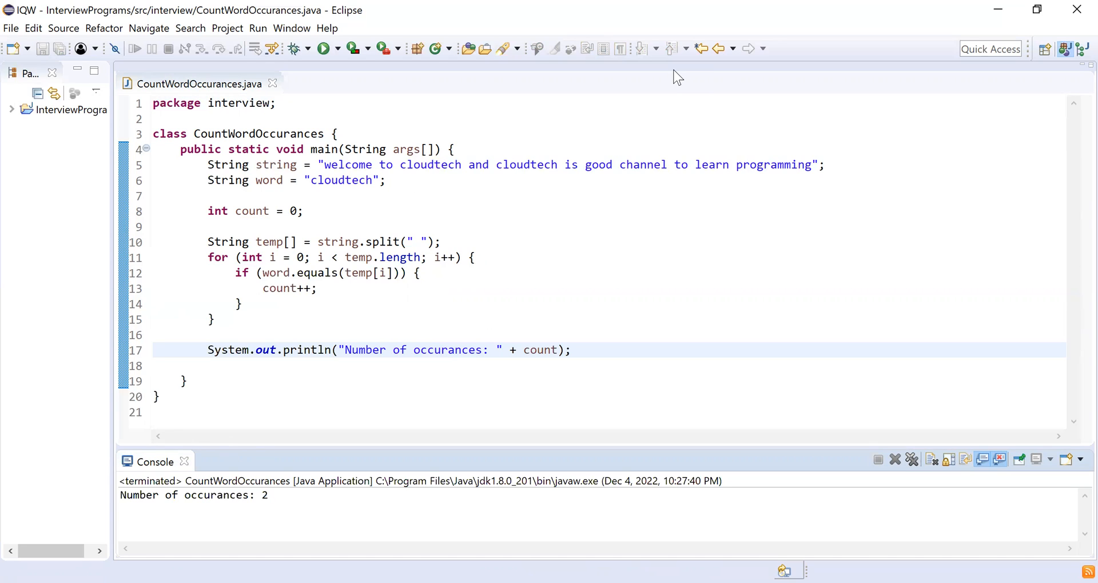
click(270, 495)
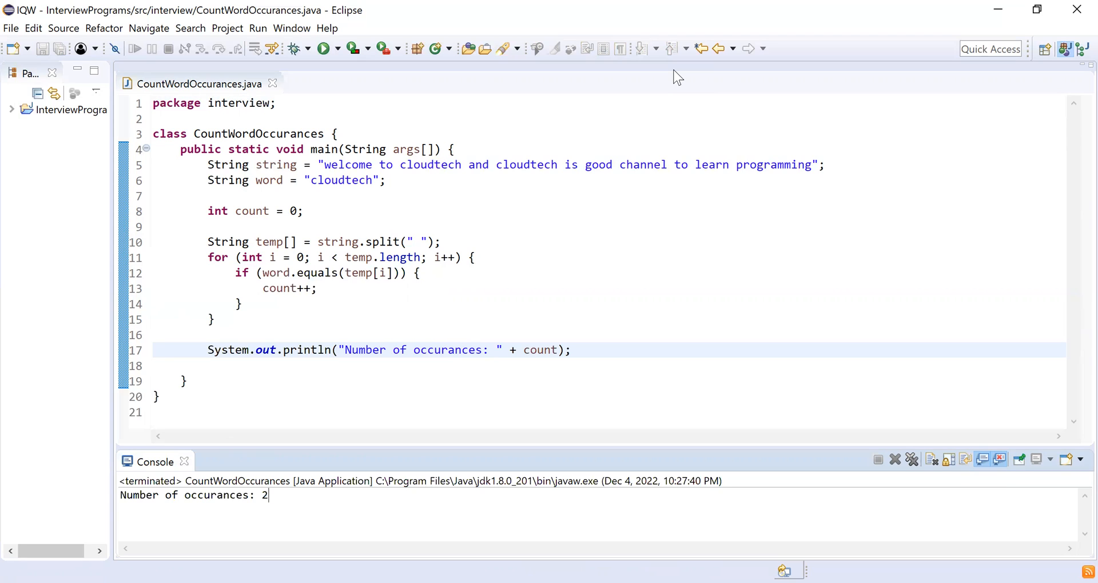